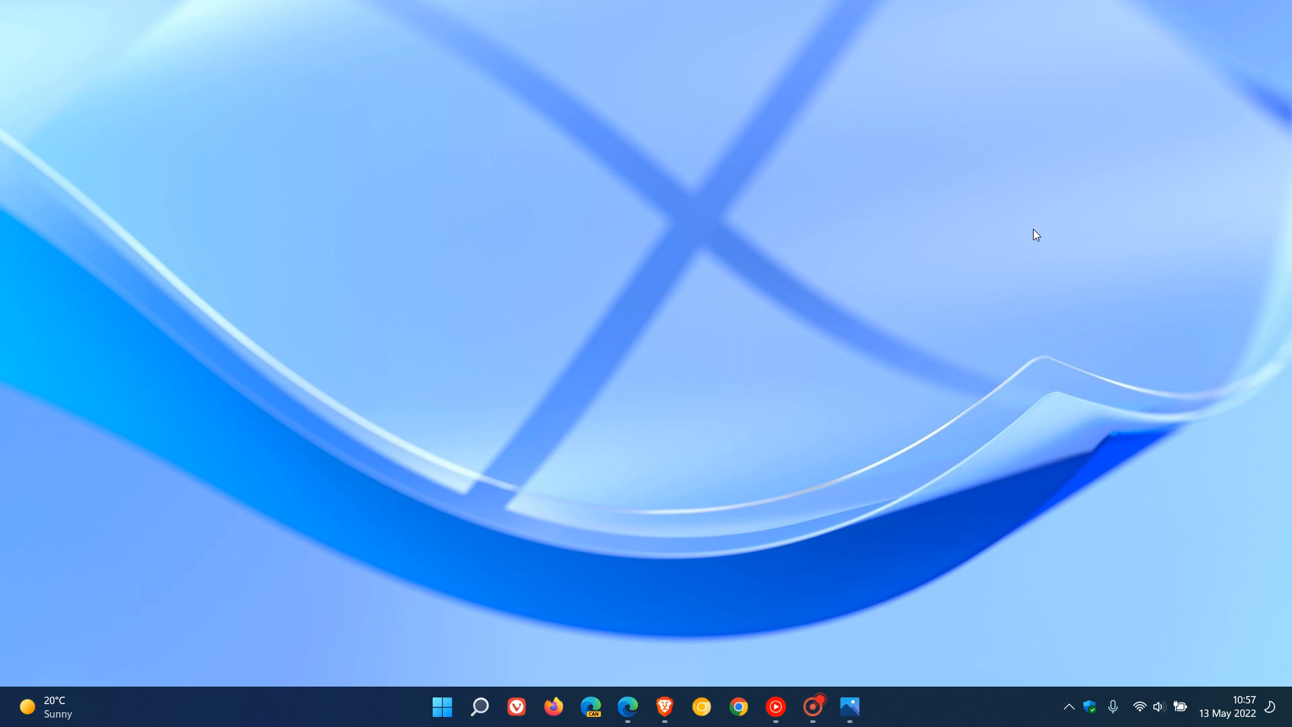
mouse_move(1028, 241)
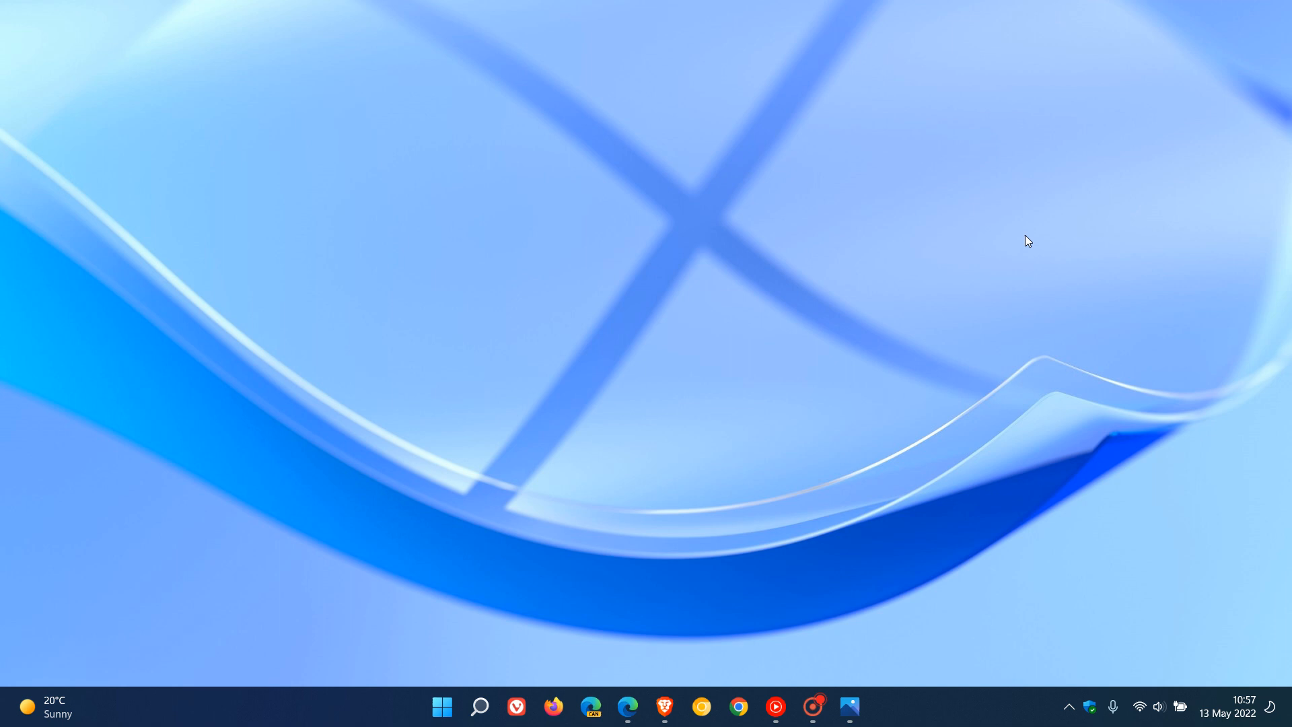
mouse_move(932, 245)
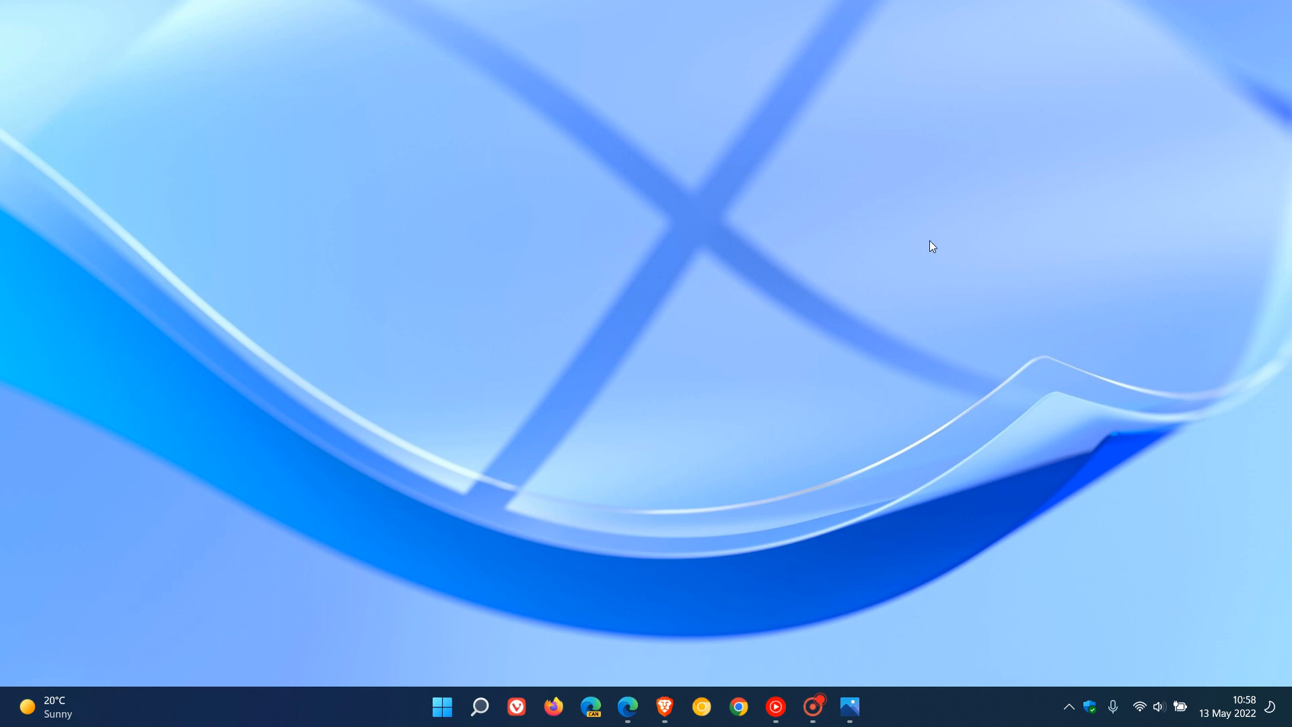
mouse_move(1244, 719)
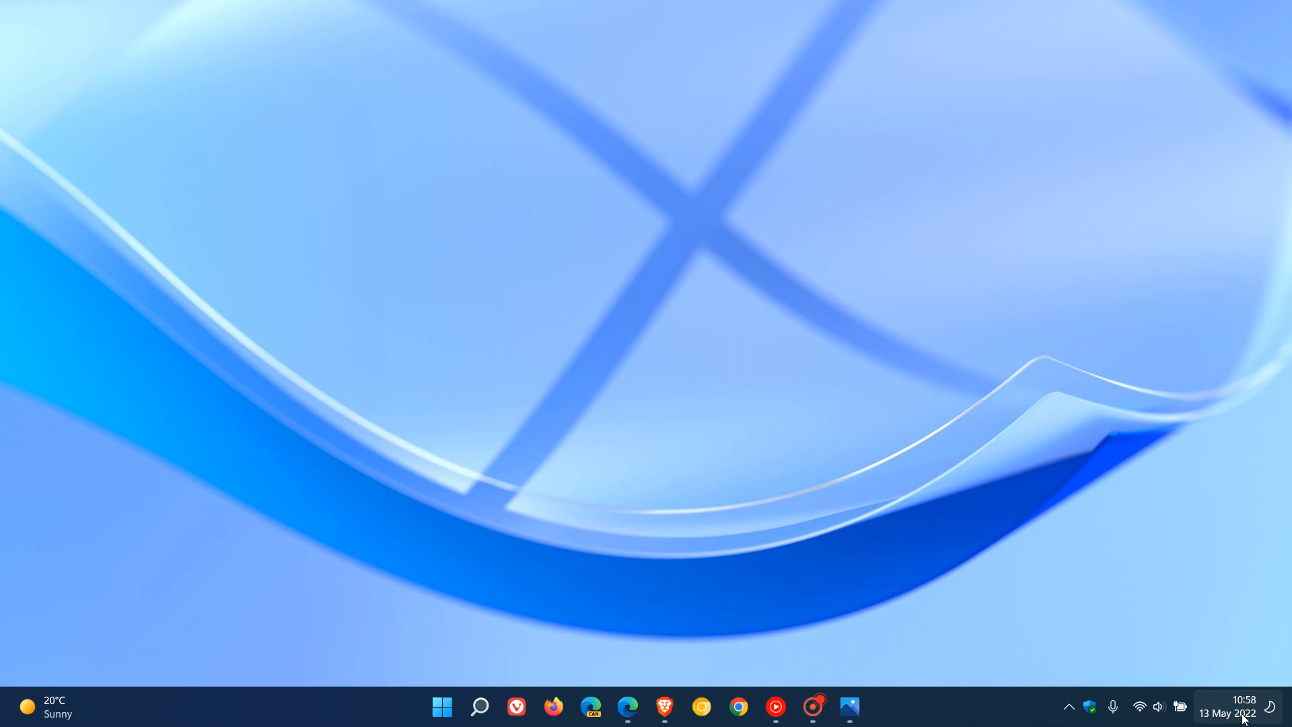
mouse_move(897, 342)
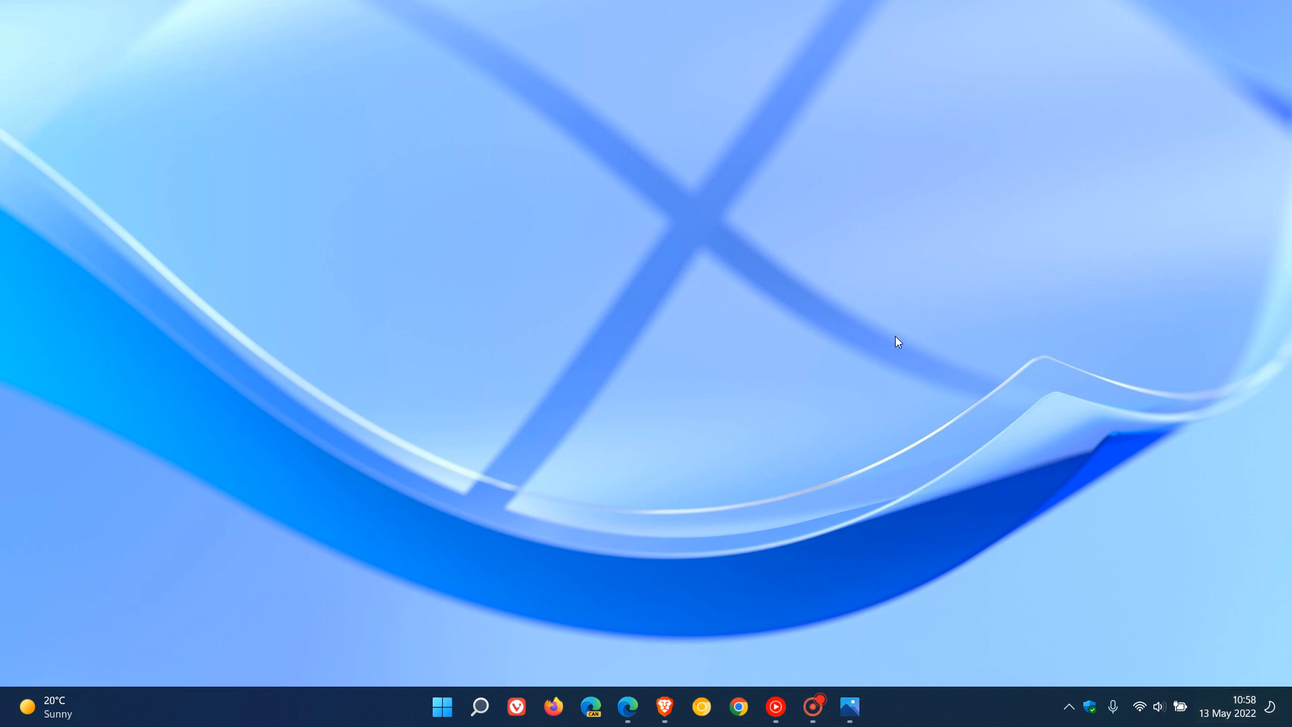
mouse_move(909, 337)
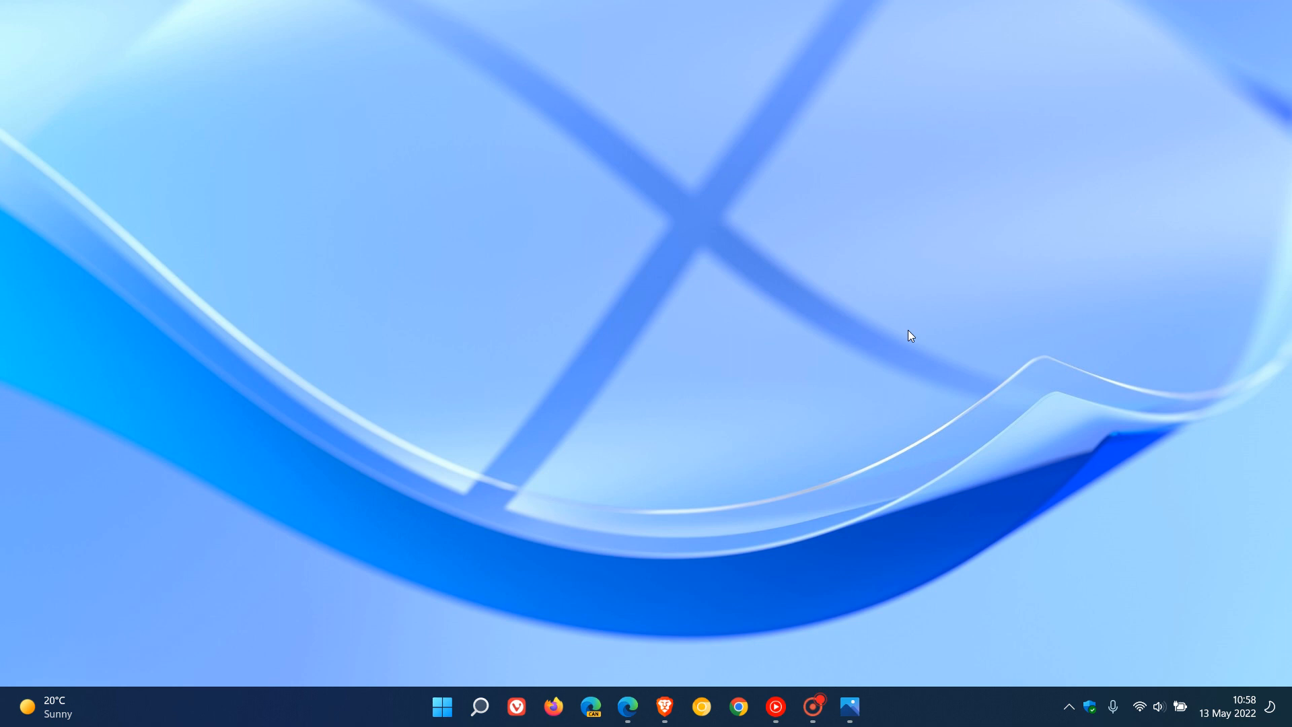
mouse_move(981, 301)
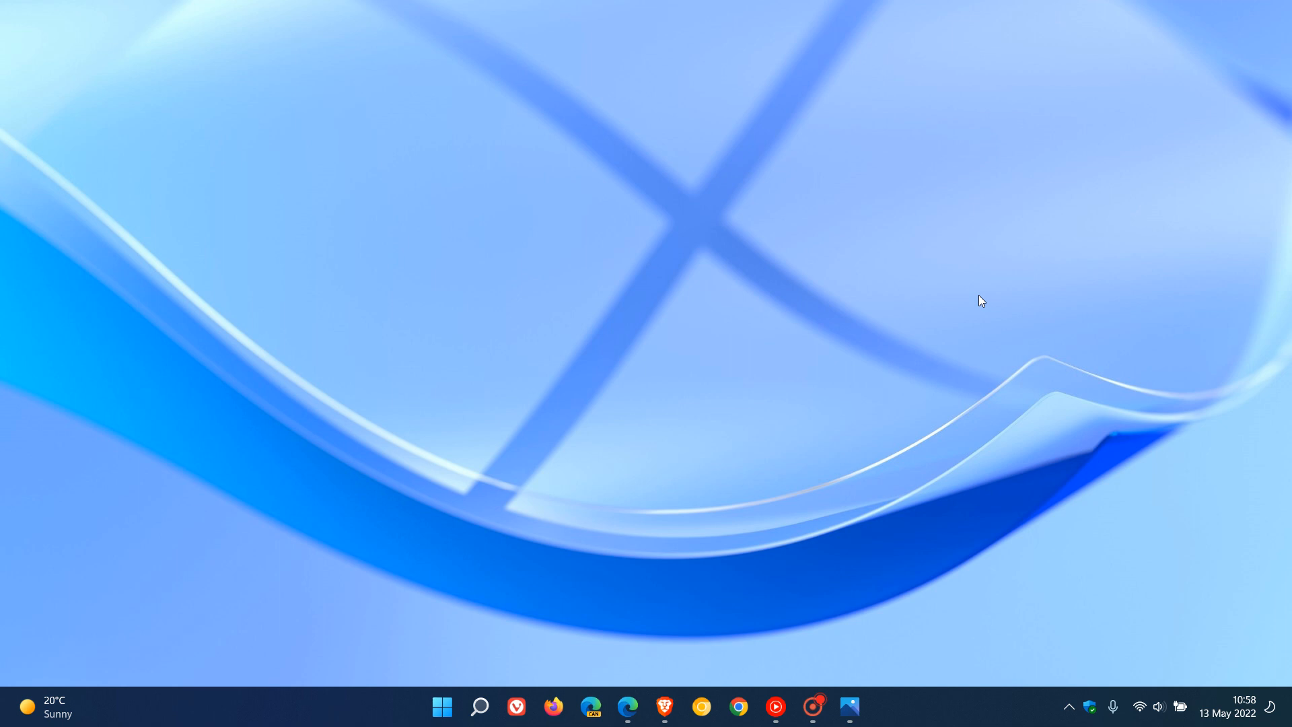
mouse_move(1051, 320)
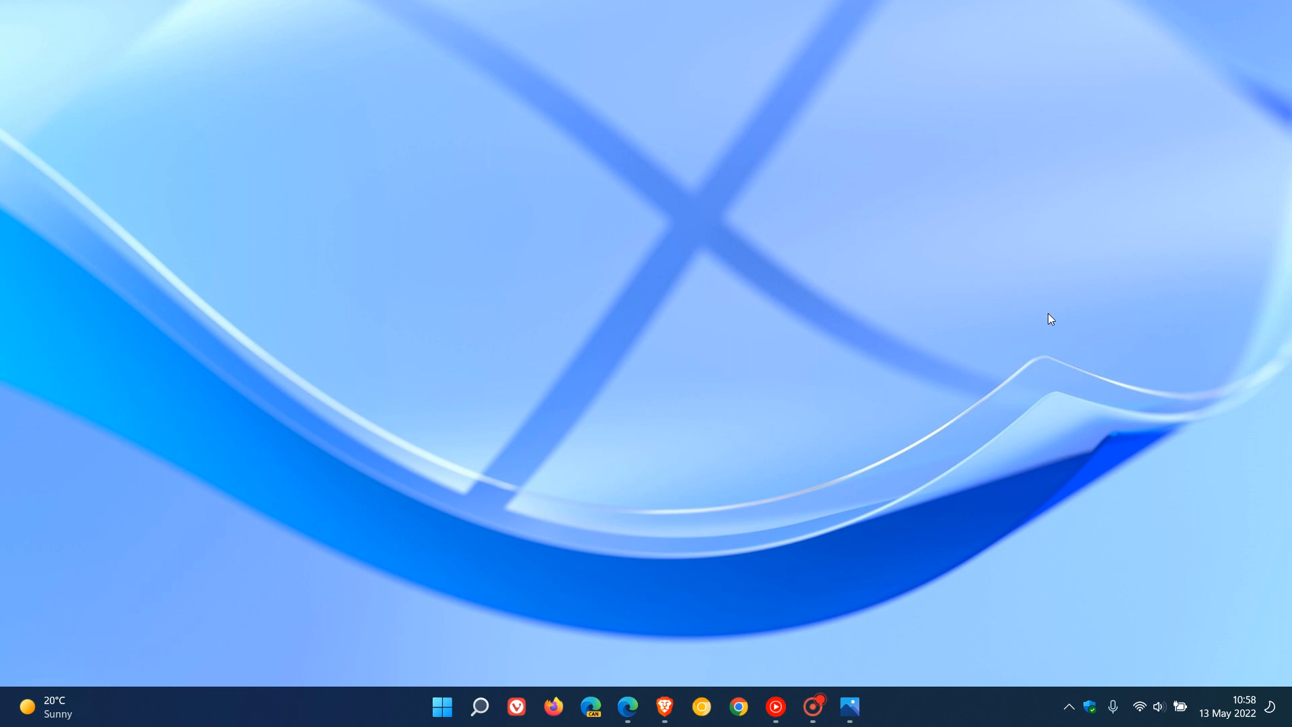
mouse_move(1042, 323)
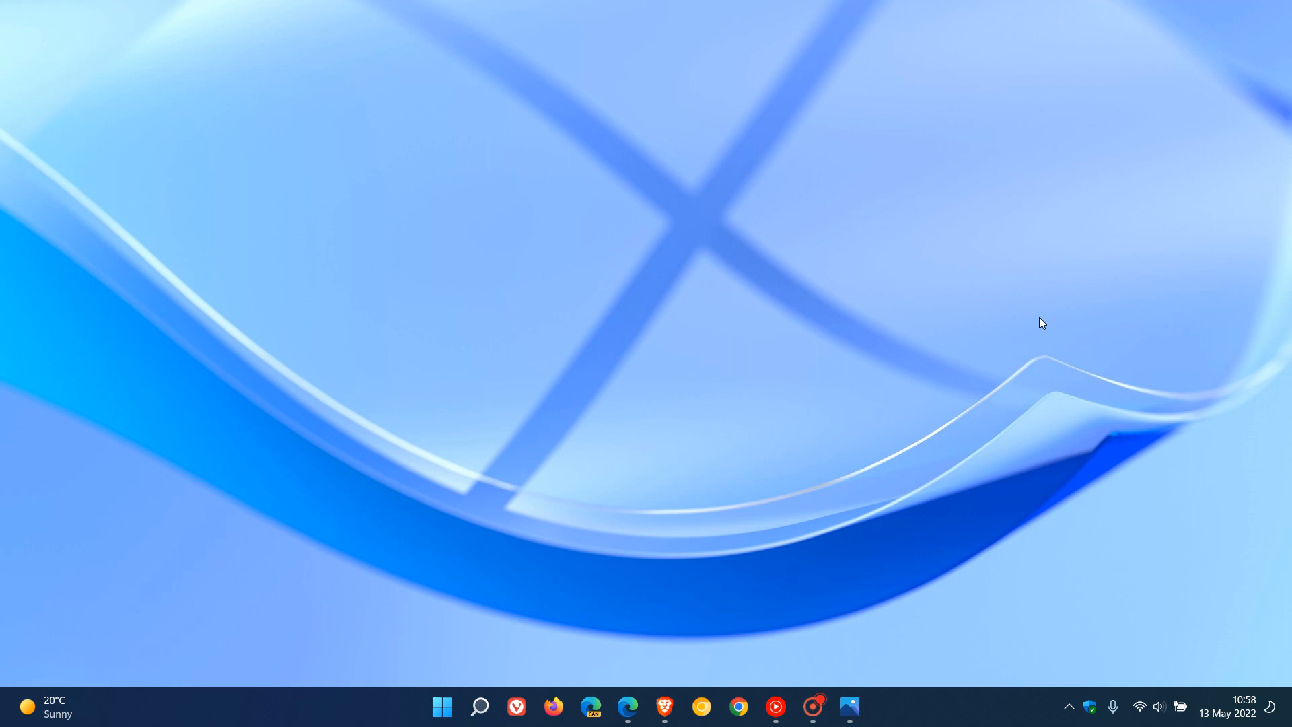
mouse_move(959, 151)
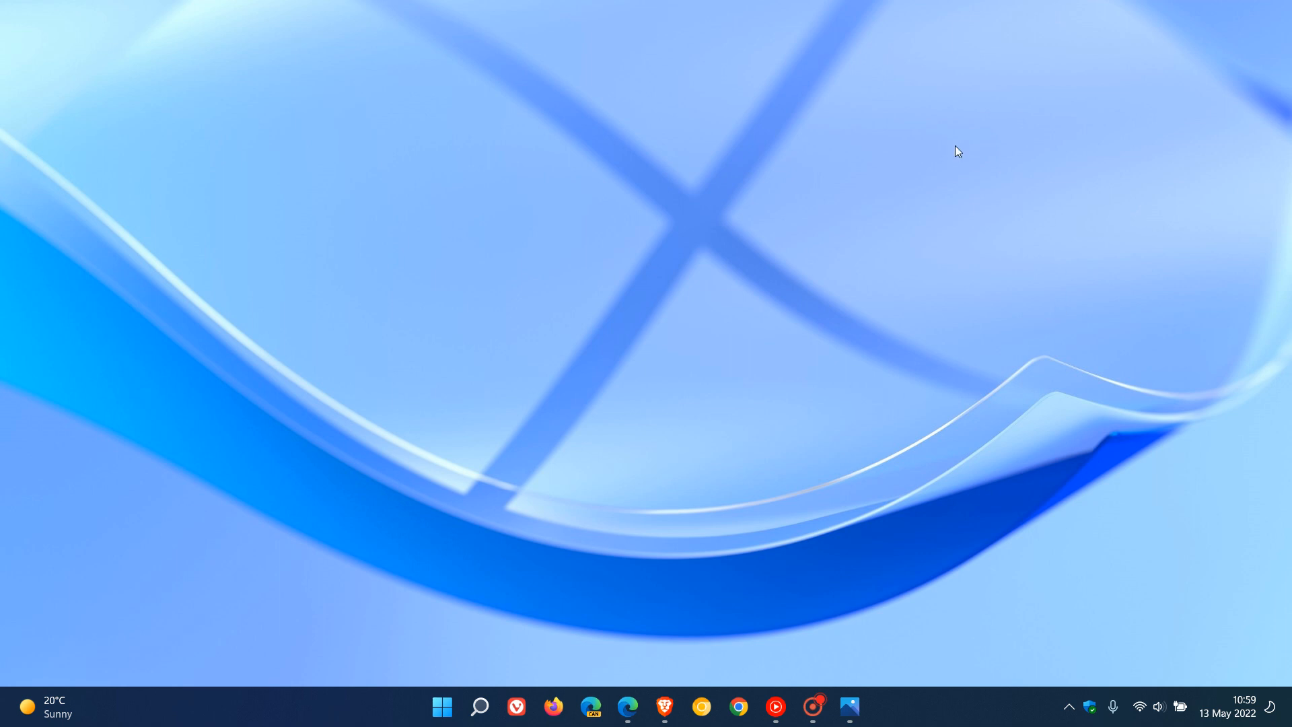
mouse_move(965, 297)
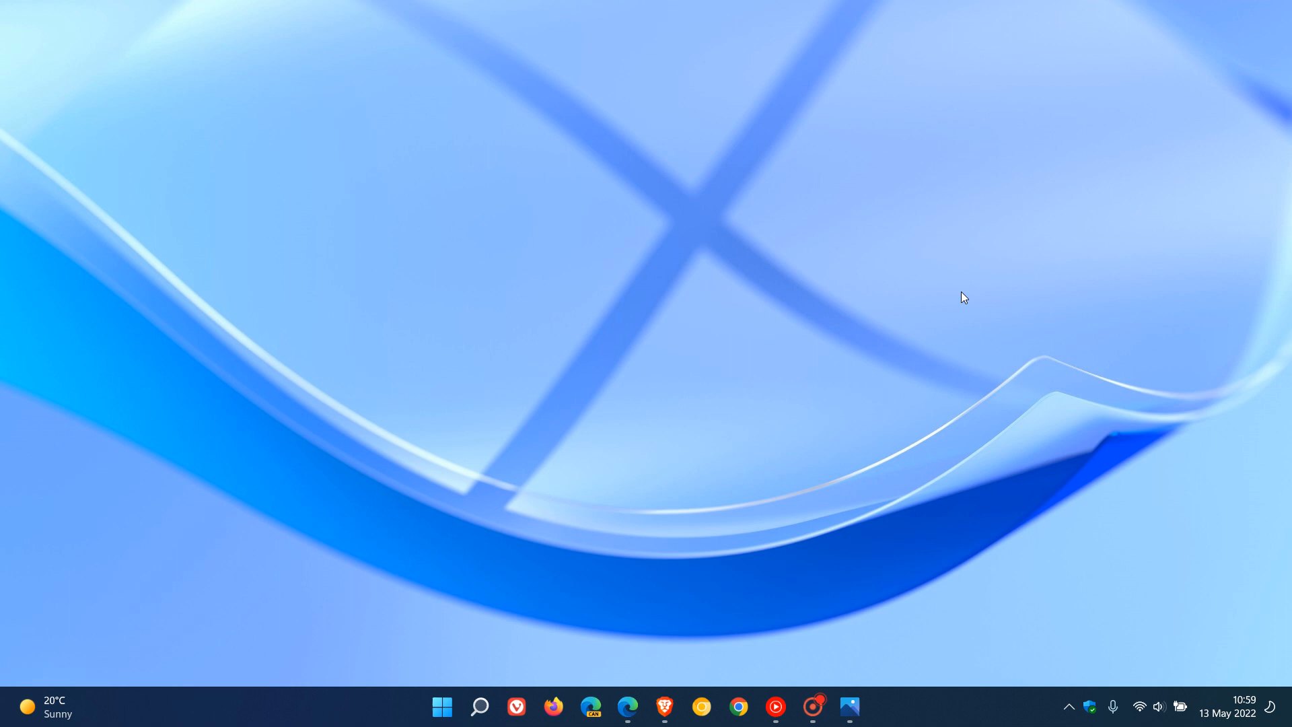
mouse_move(1035, 251)
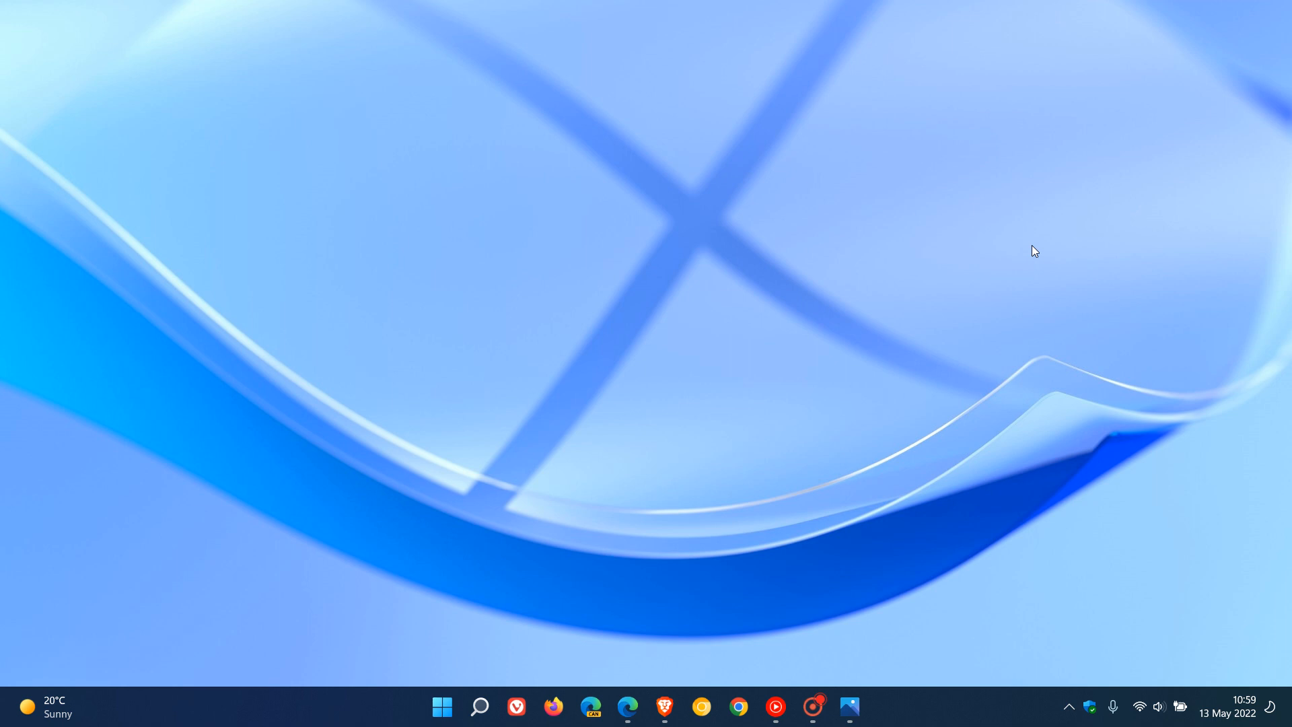
mouse_move(996, 265)
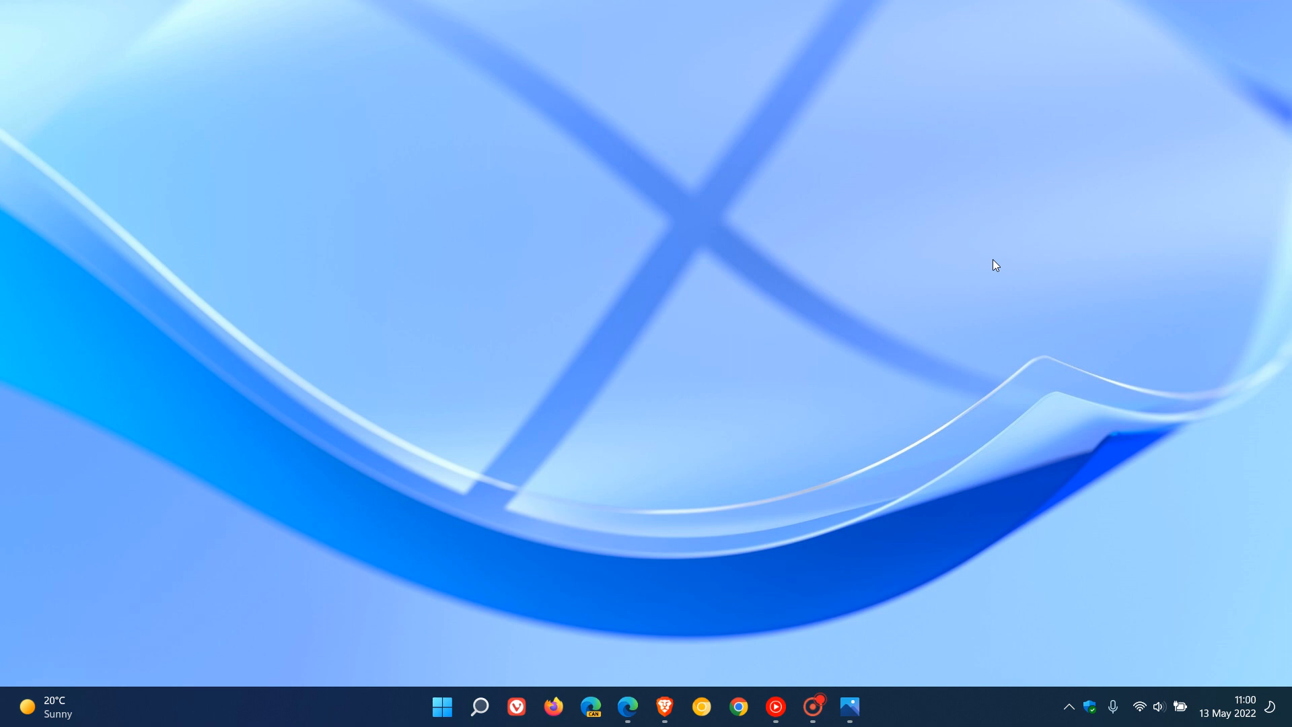
mouse_move(1002, 305)
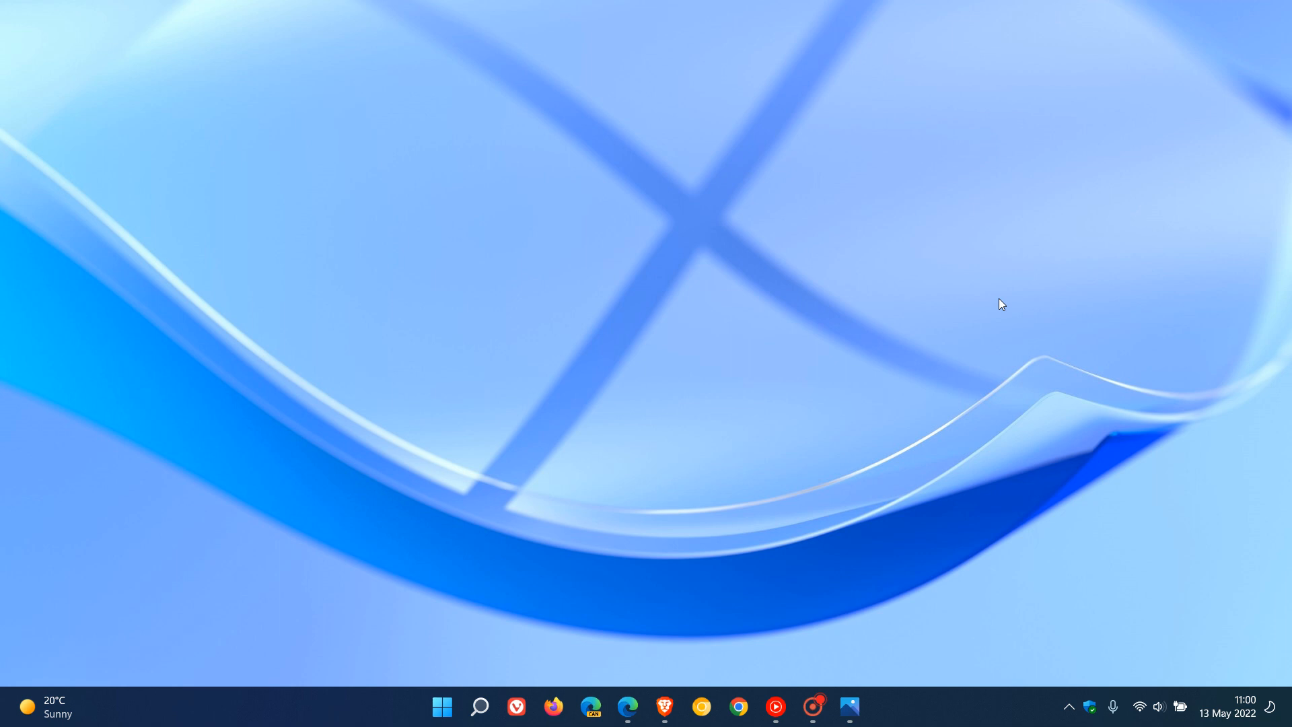
mouse_move(984, 286)
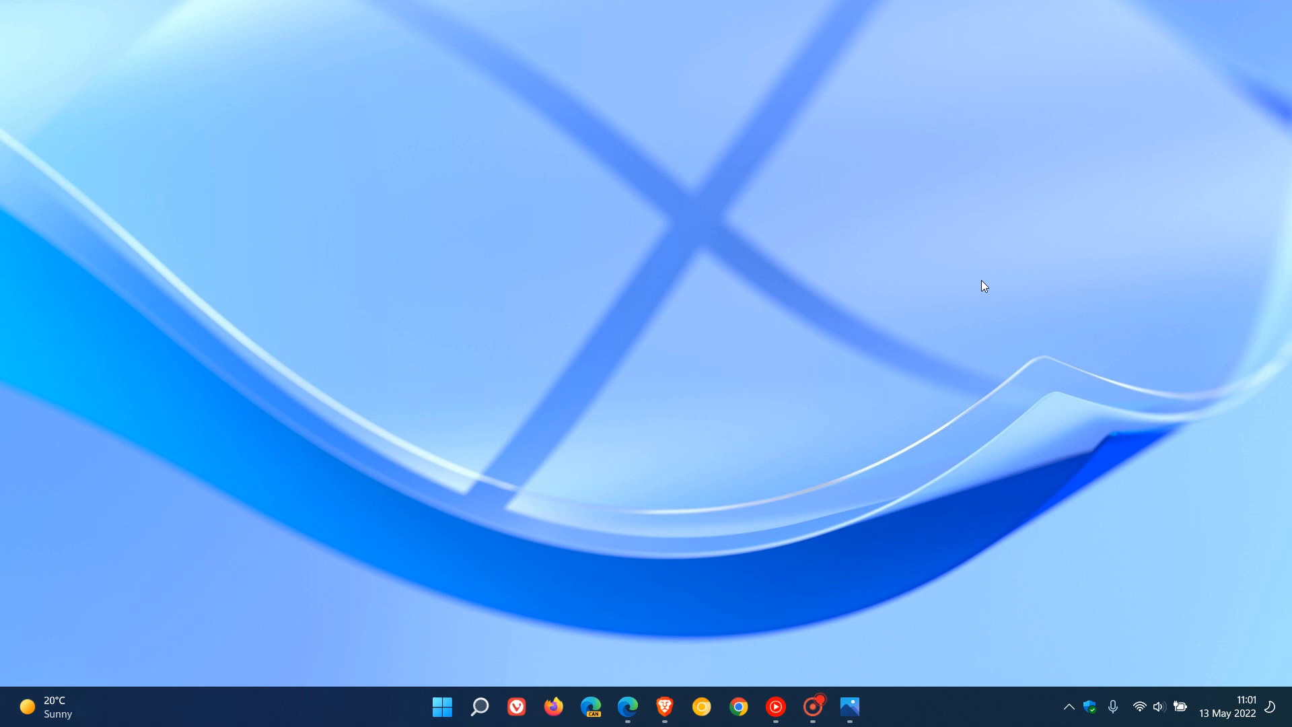
mouse_move(848, 707)
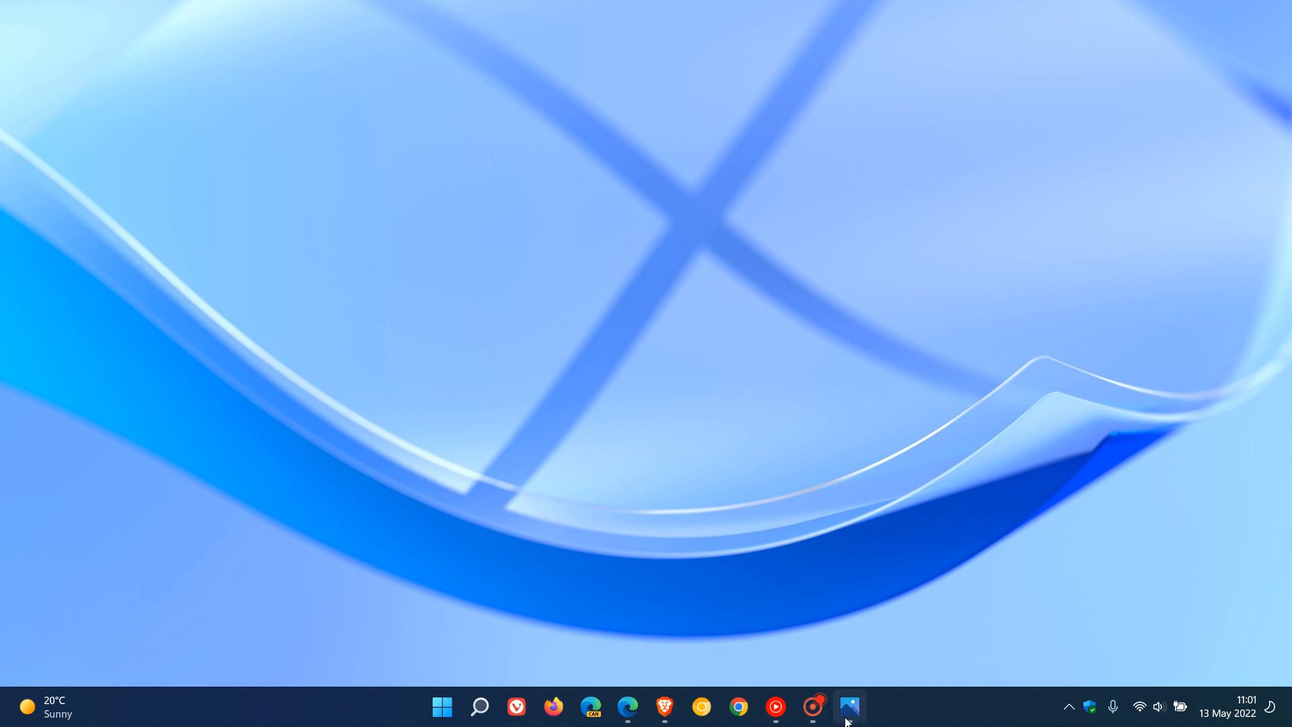
left_click(849, 707)
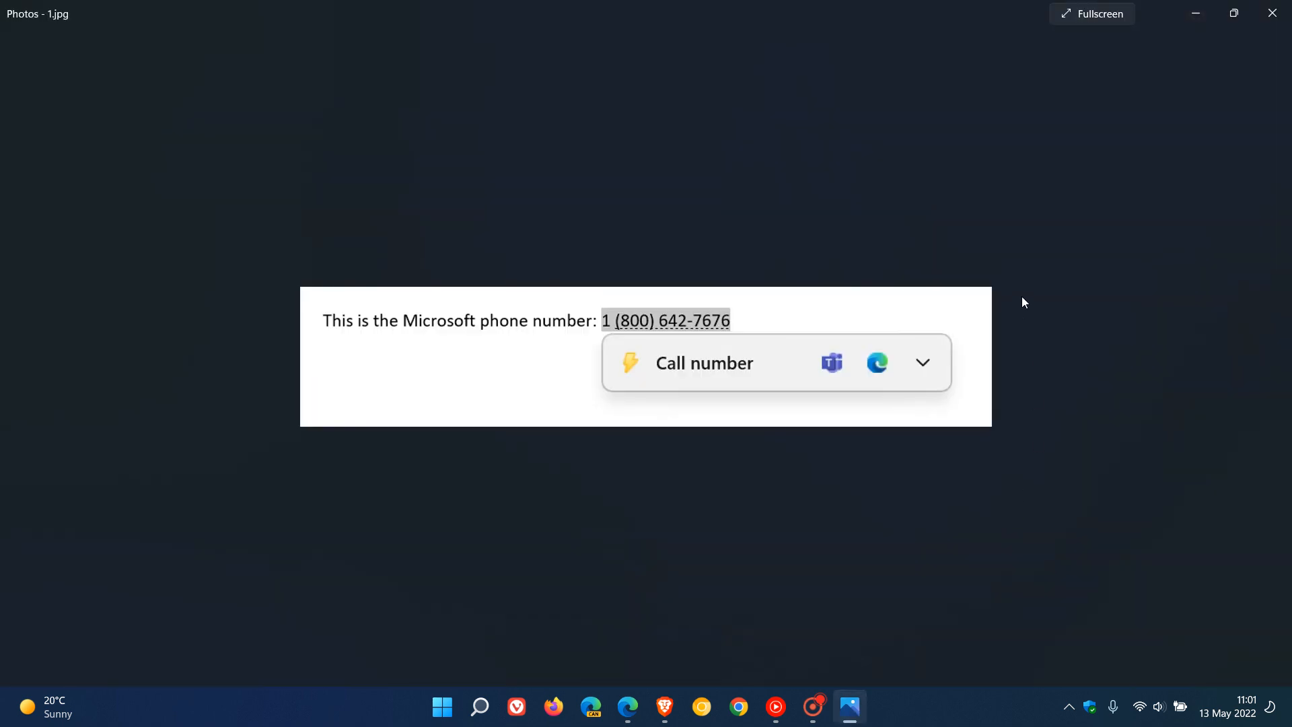
Advance to 2.jpg showing the Build 2022 date, May 24th, 2022
left_click(1091, 14)
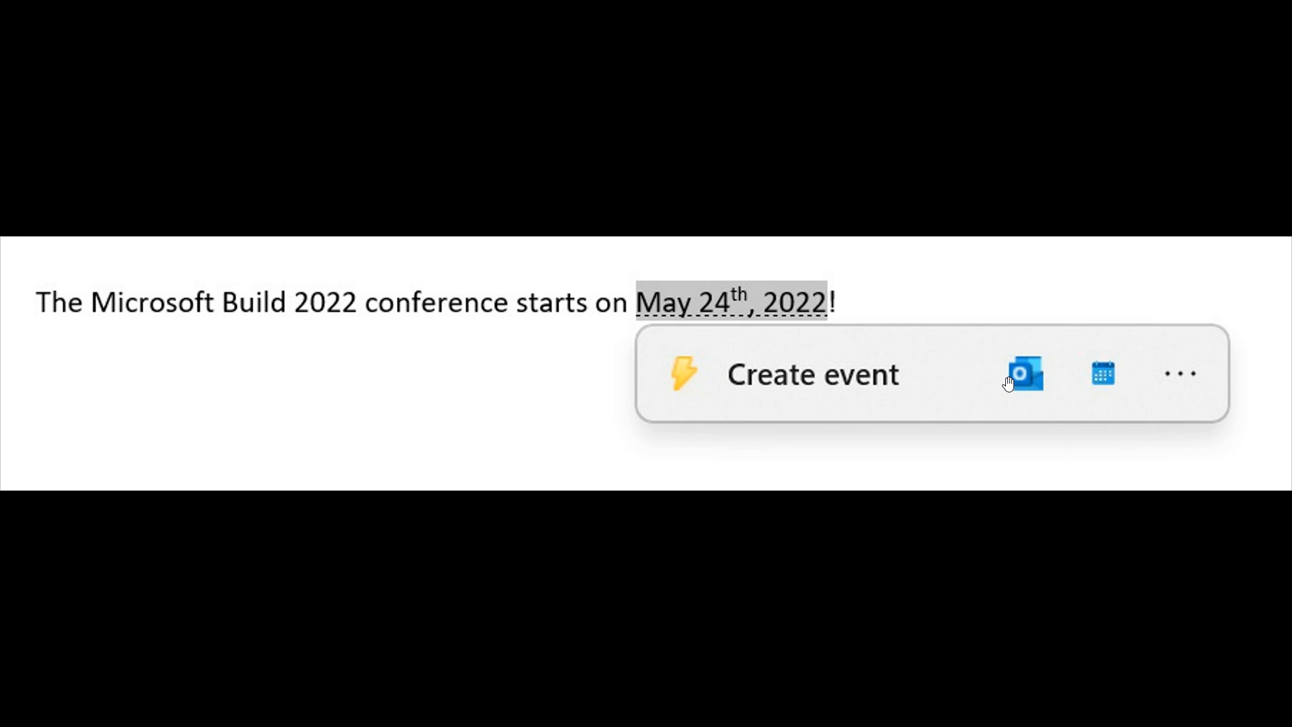
mouse_move(815, 349)
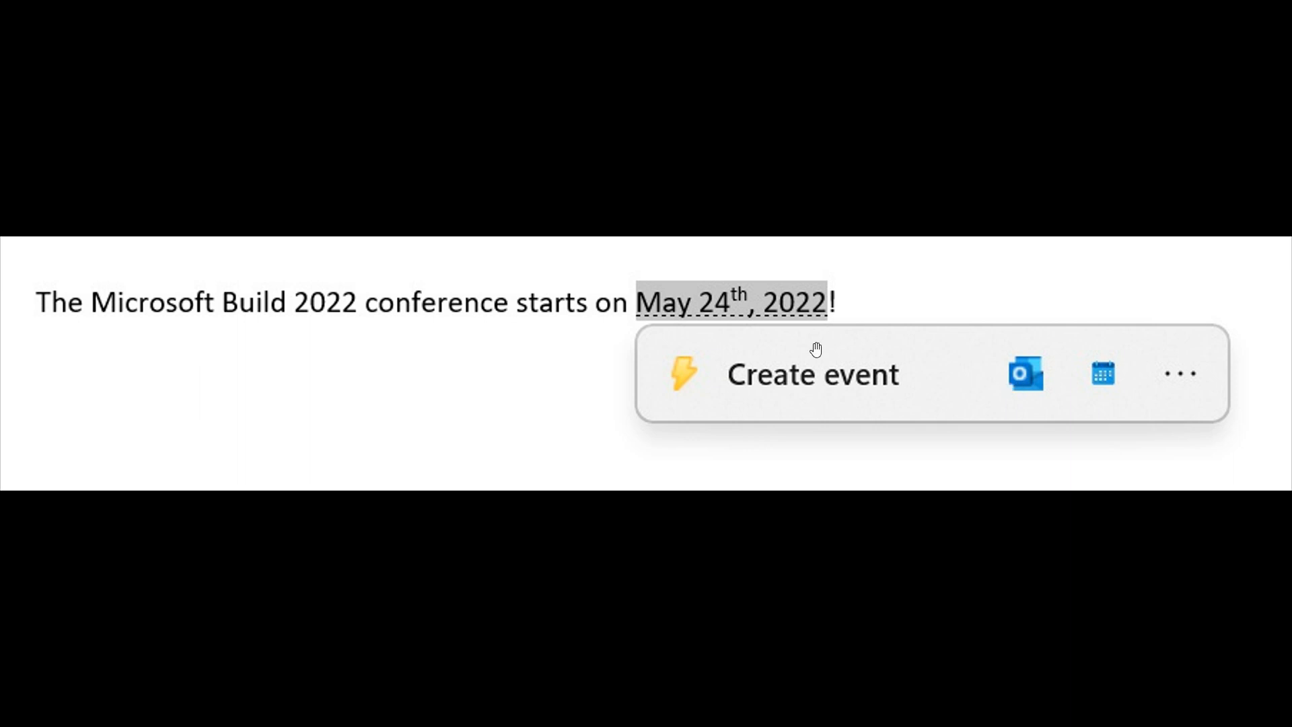
mouse_move(839, 337)
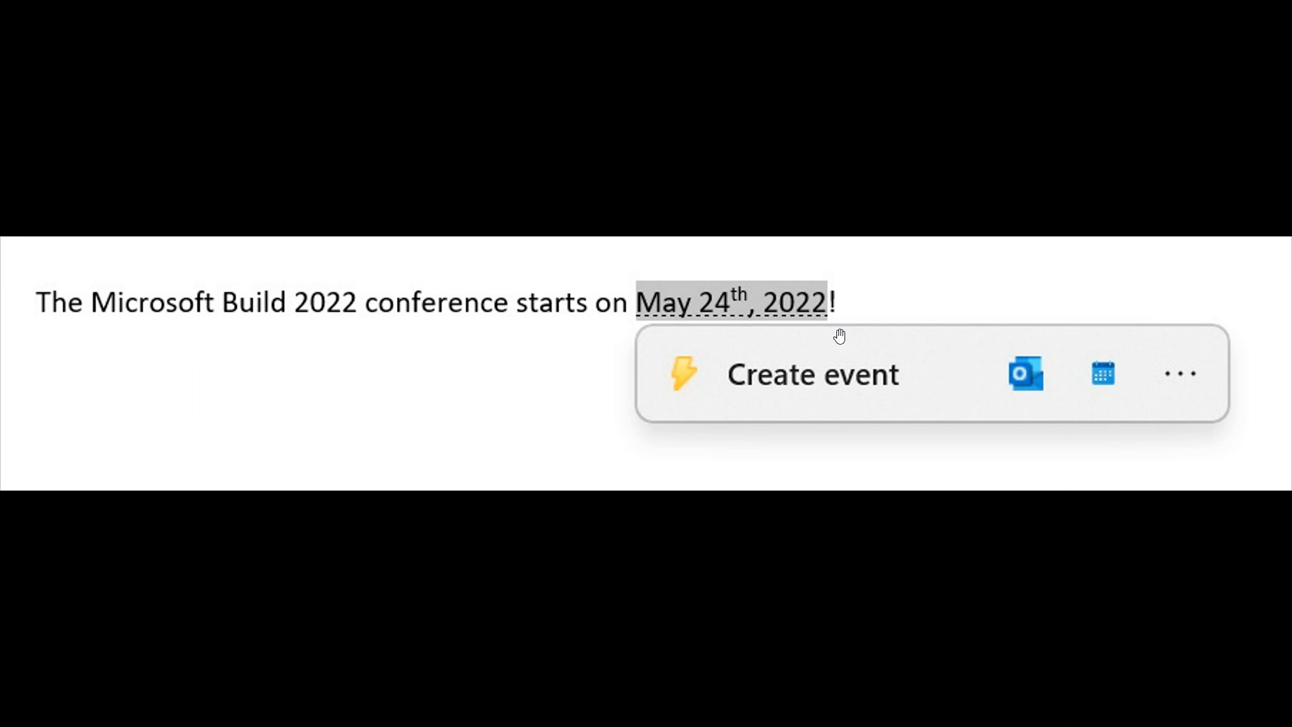
mouse_move(739, 393)
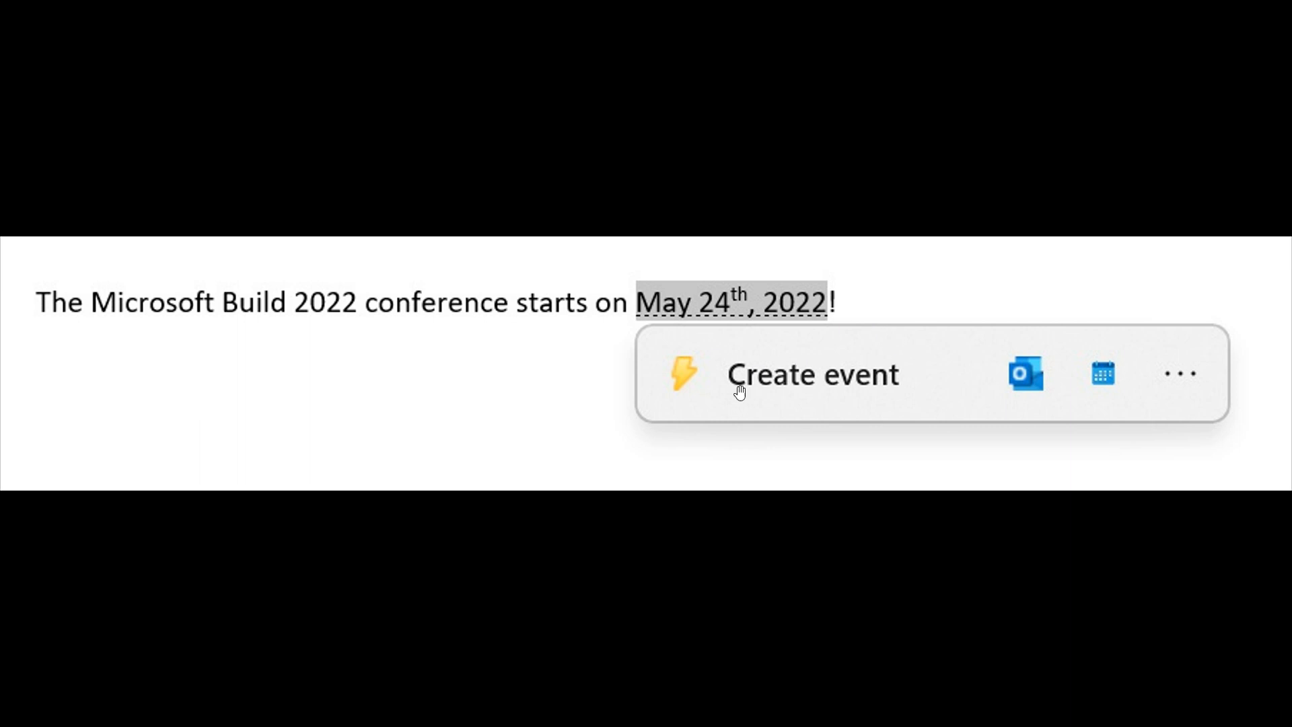
mouse_move(1079, 390)
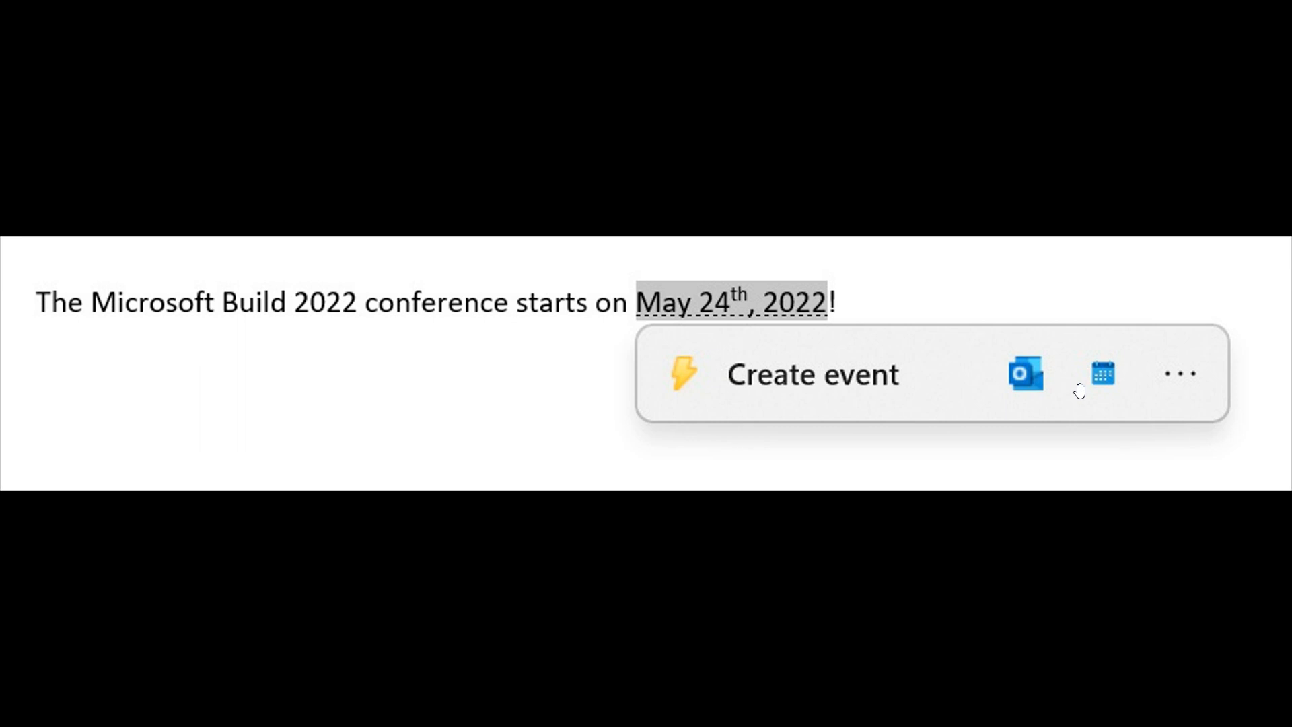
mouse_move(1115, 377)
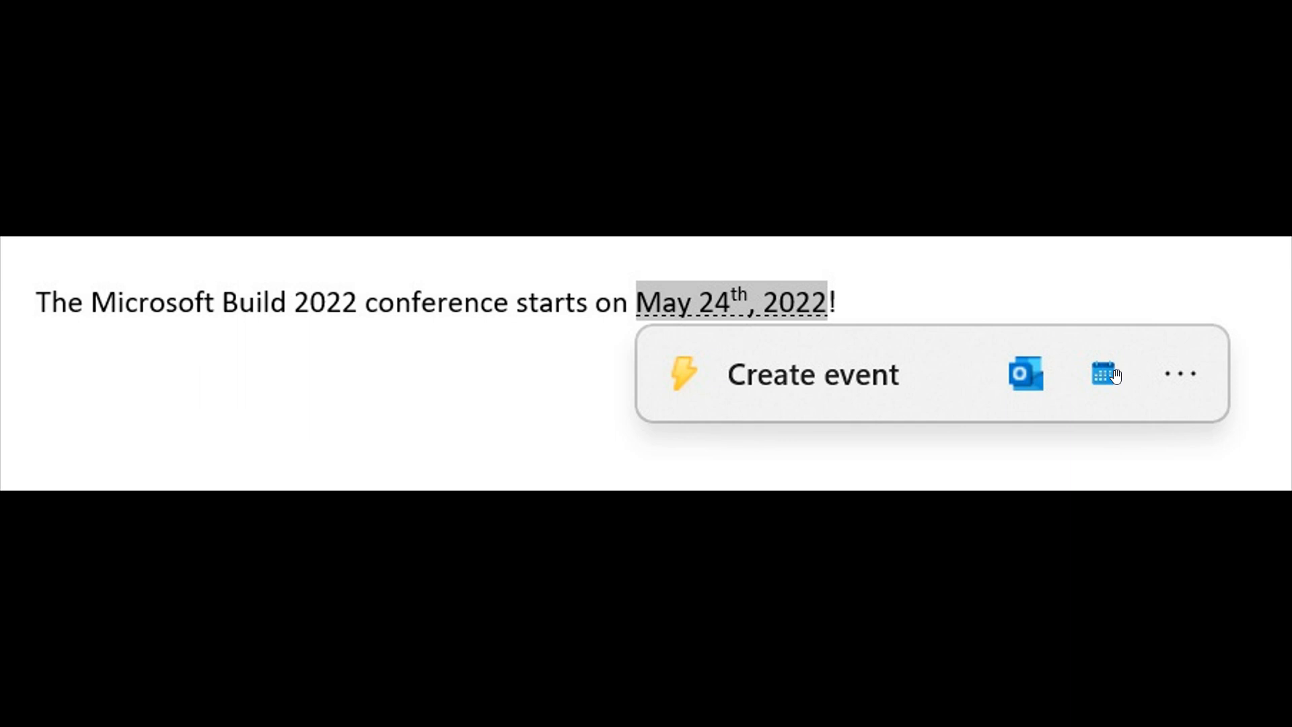
mouse_move(1118, 341)
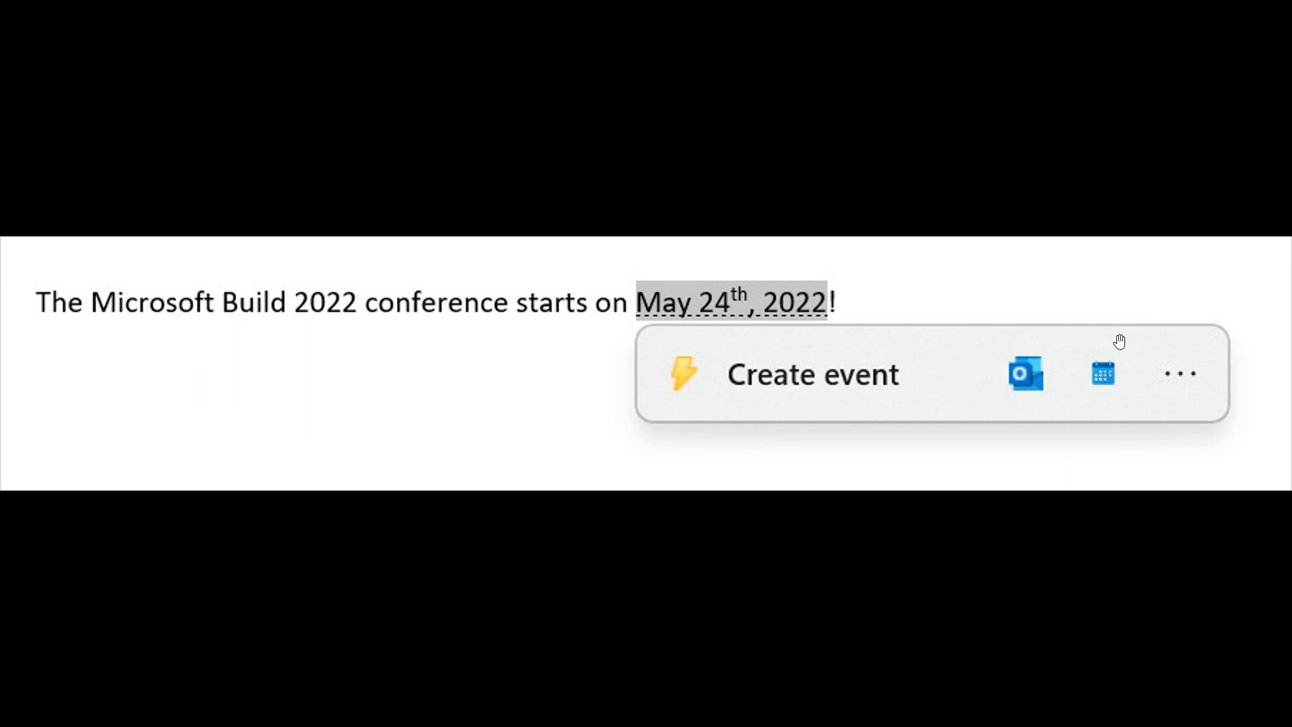
mouse_move(1064, 363)
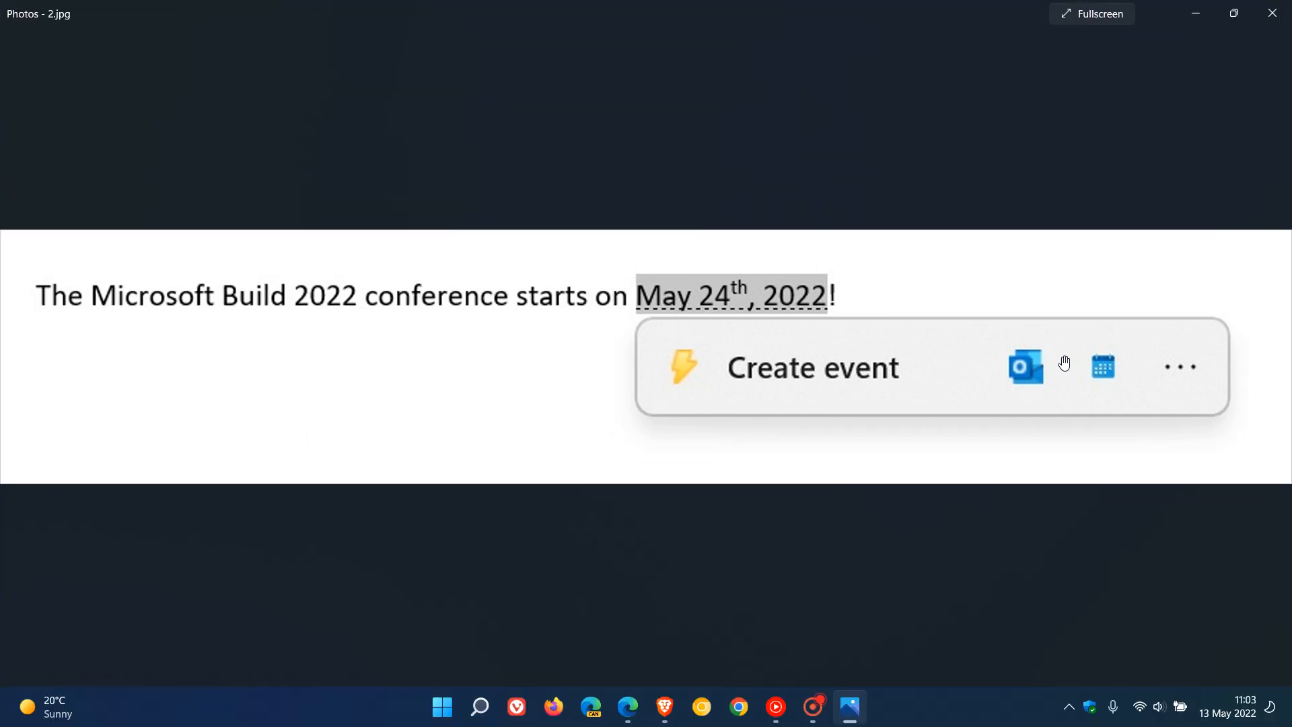
Close the Photos window showing the conference-date image
left_click(1271, 14)
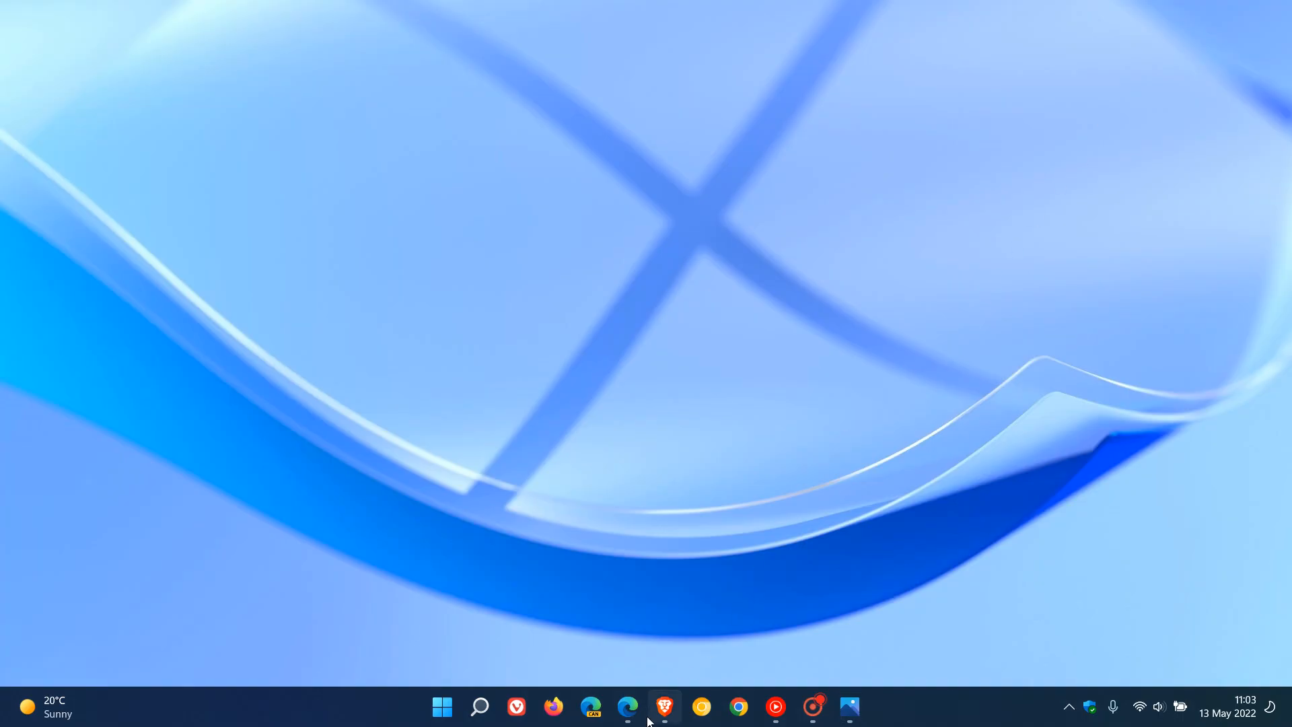
Bring up Edge and read the Build 25115 post through fixes and known issues
left_click(627, 708)
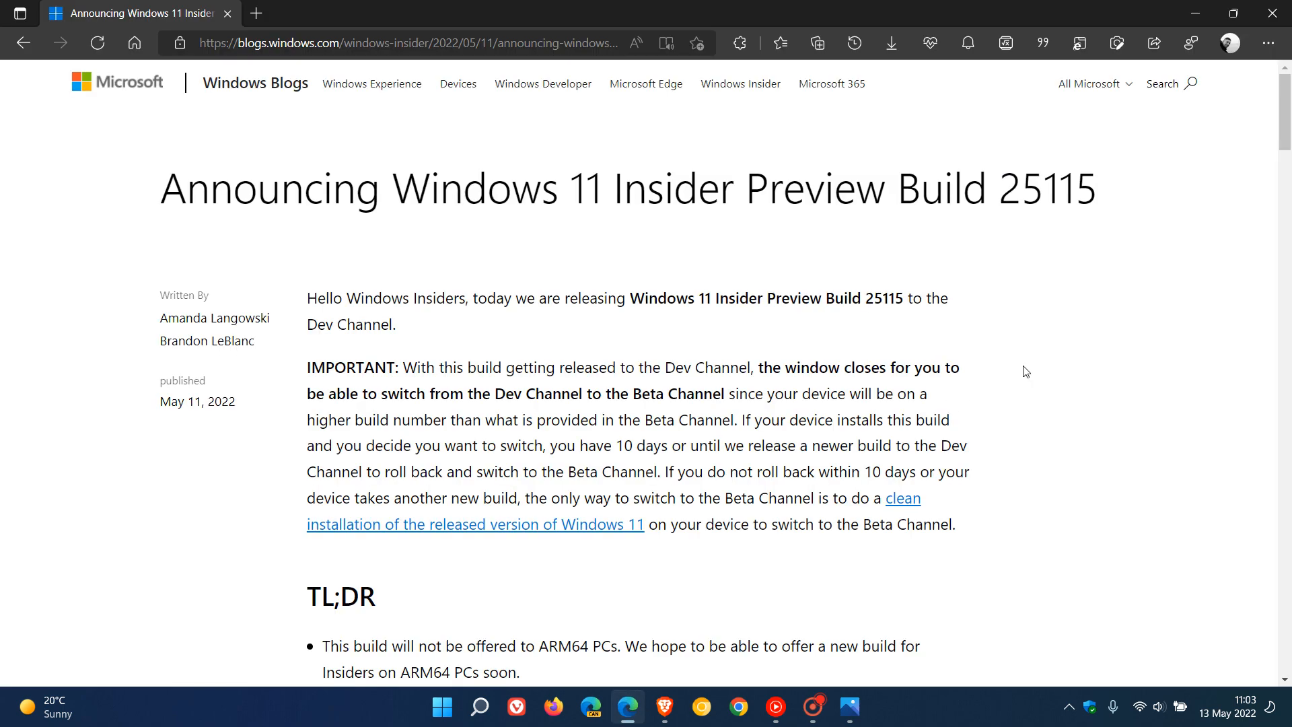
mouse_move(1047, 315)
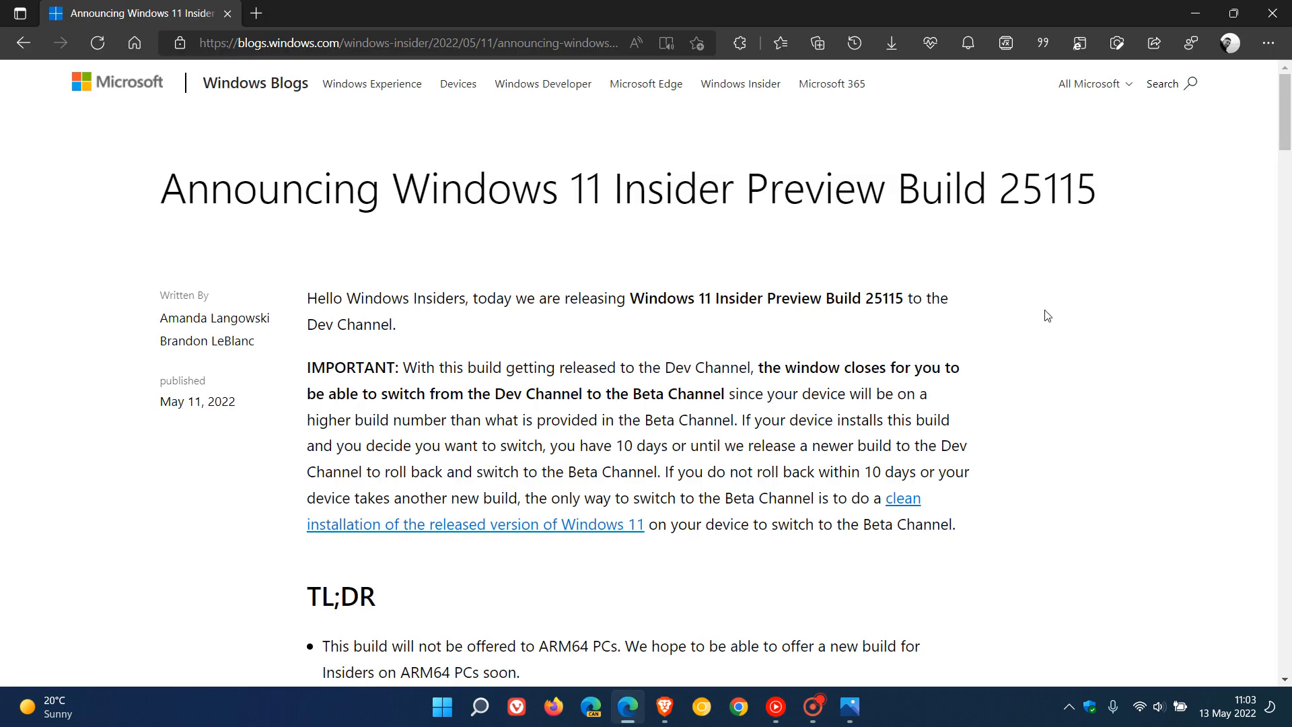
mouse_move(1106, 337)
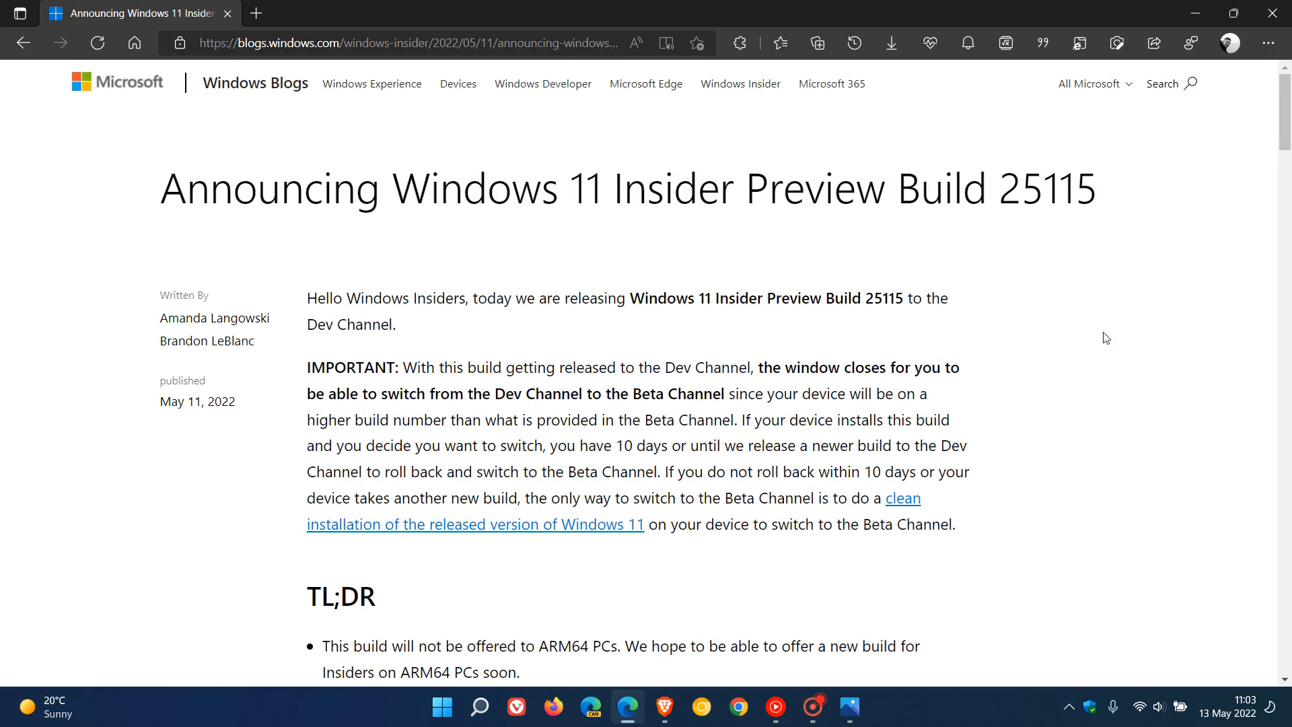
scroll("down", 3)
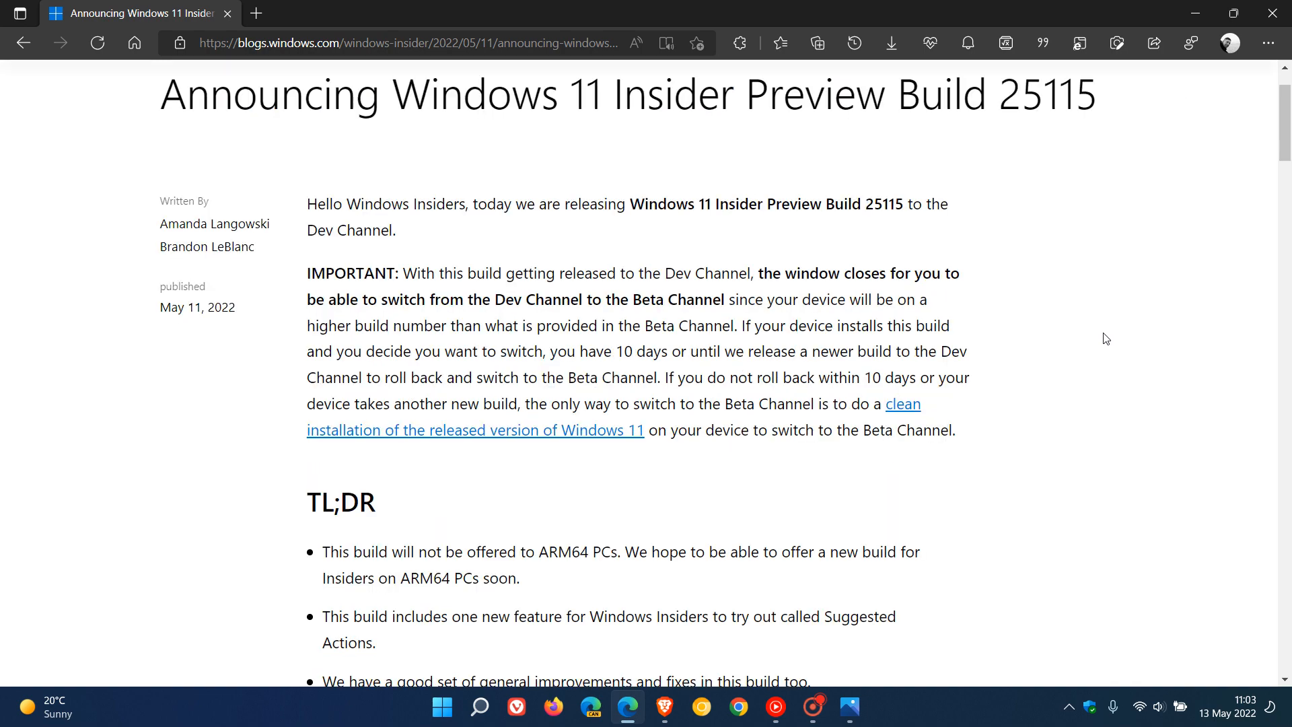
scroll("down", 3)
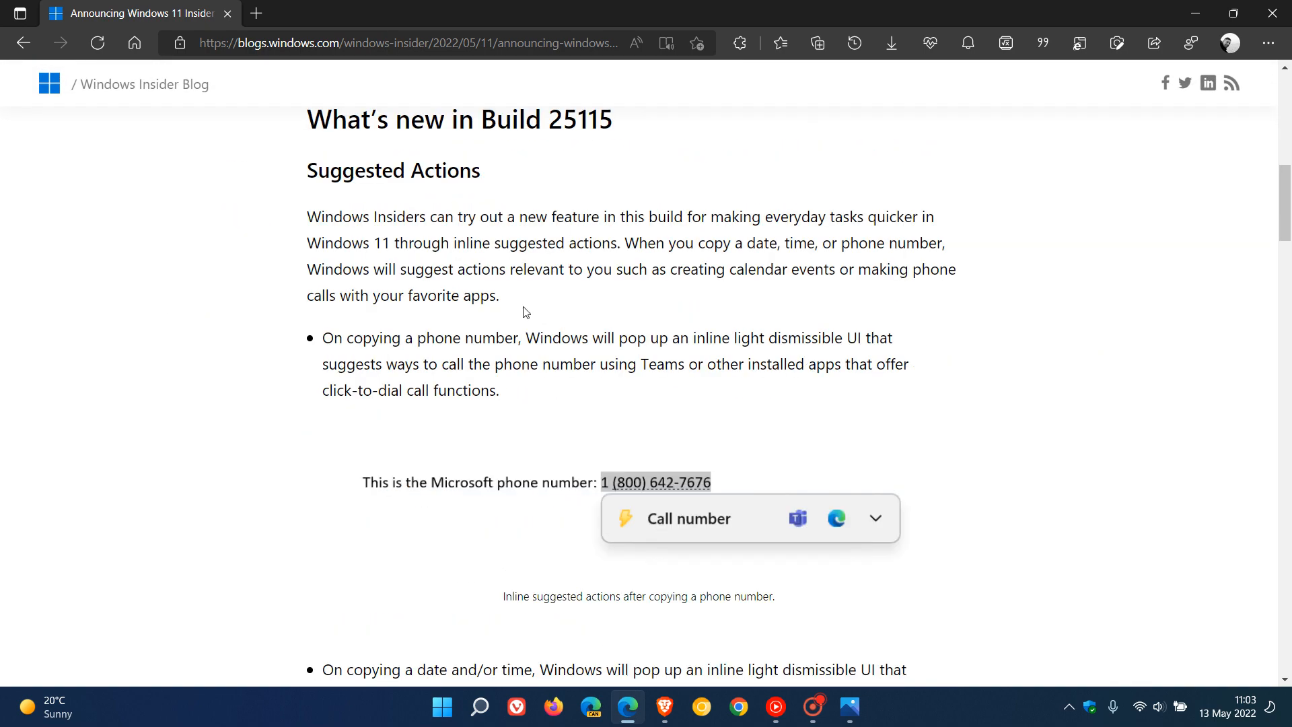
scroll("down", 3)
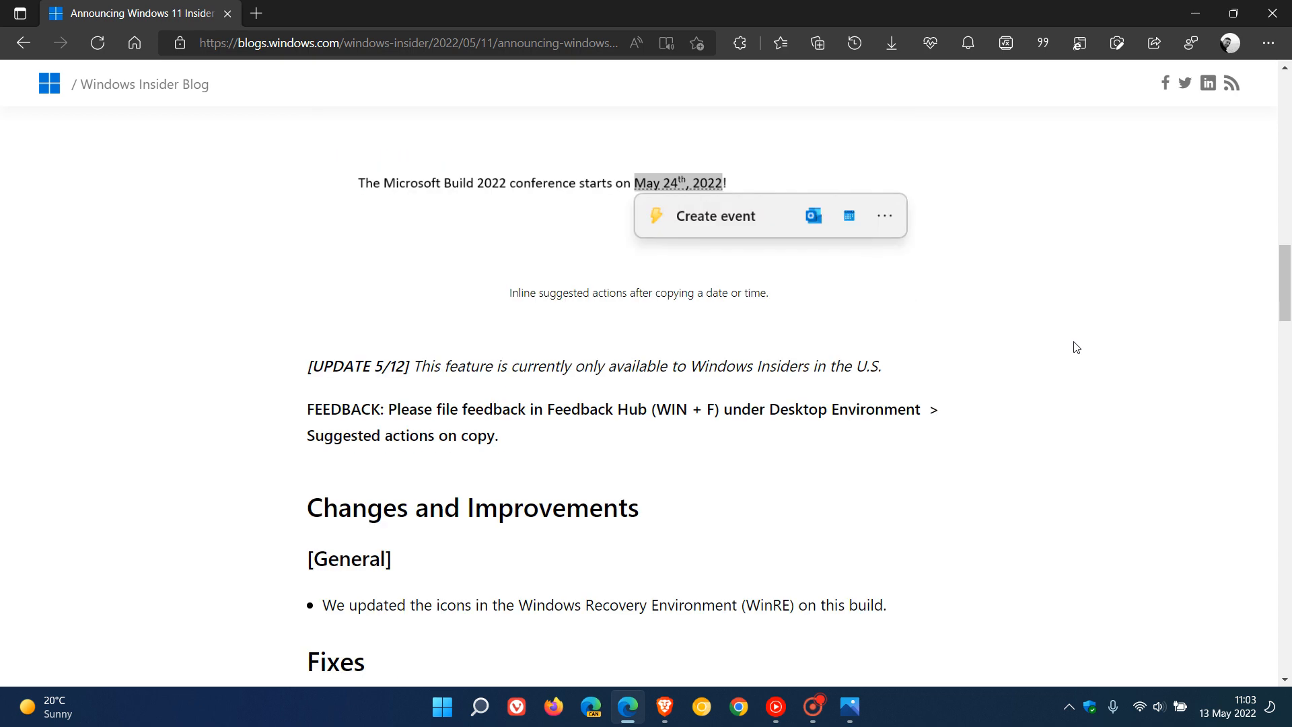
scroll("down", 3)
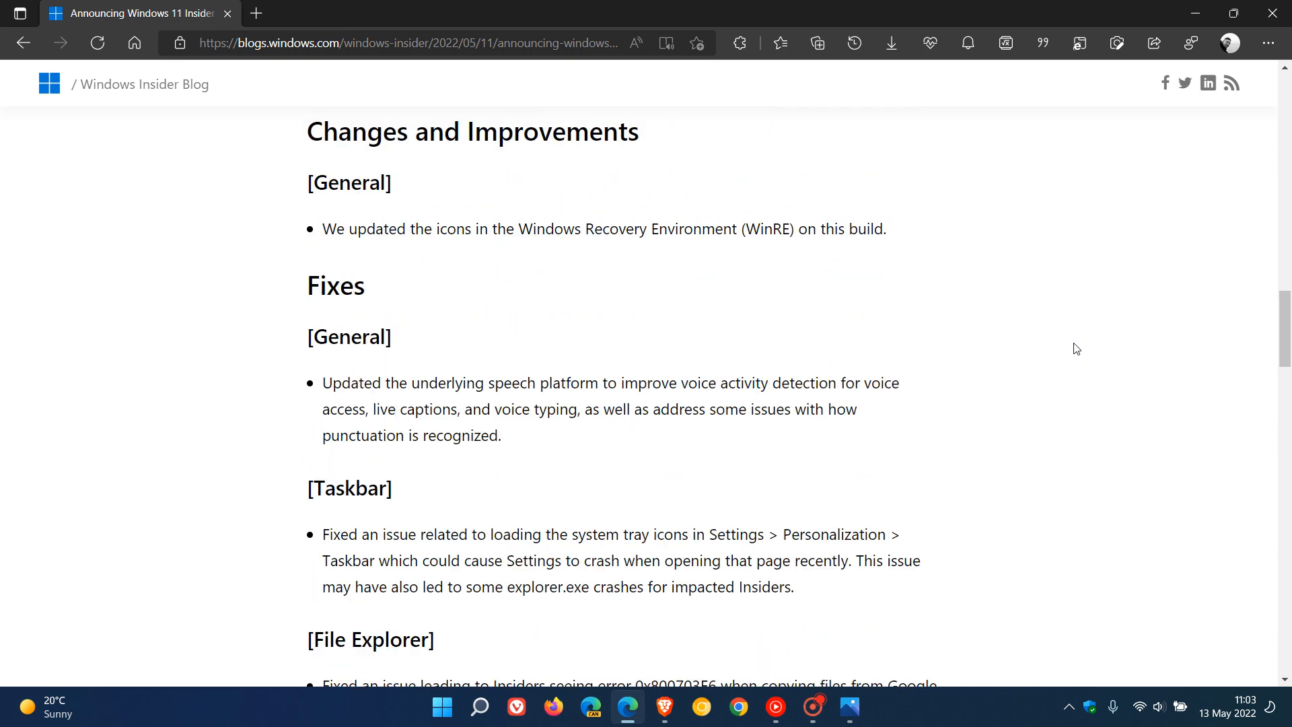
scroll("down", 3)
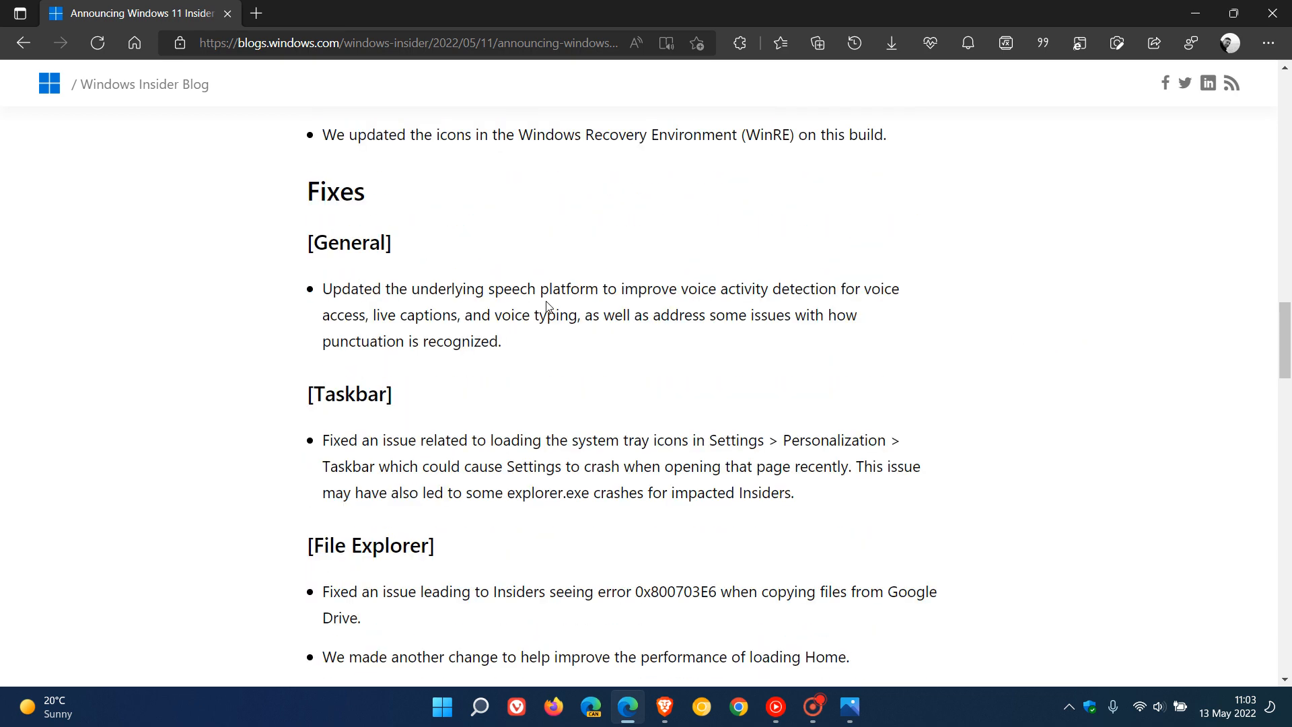
scroll("down", 3)
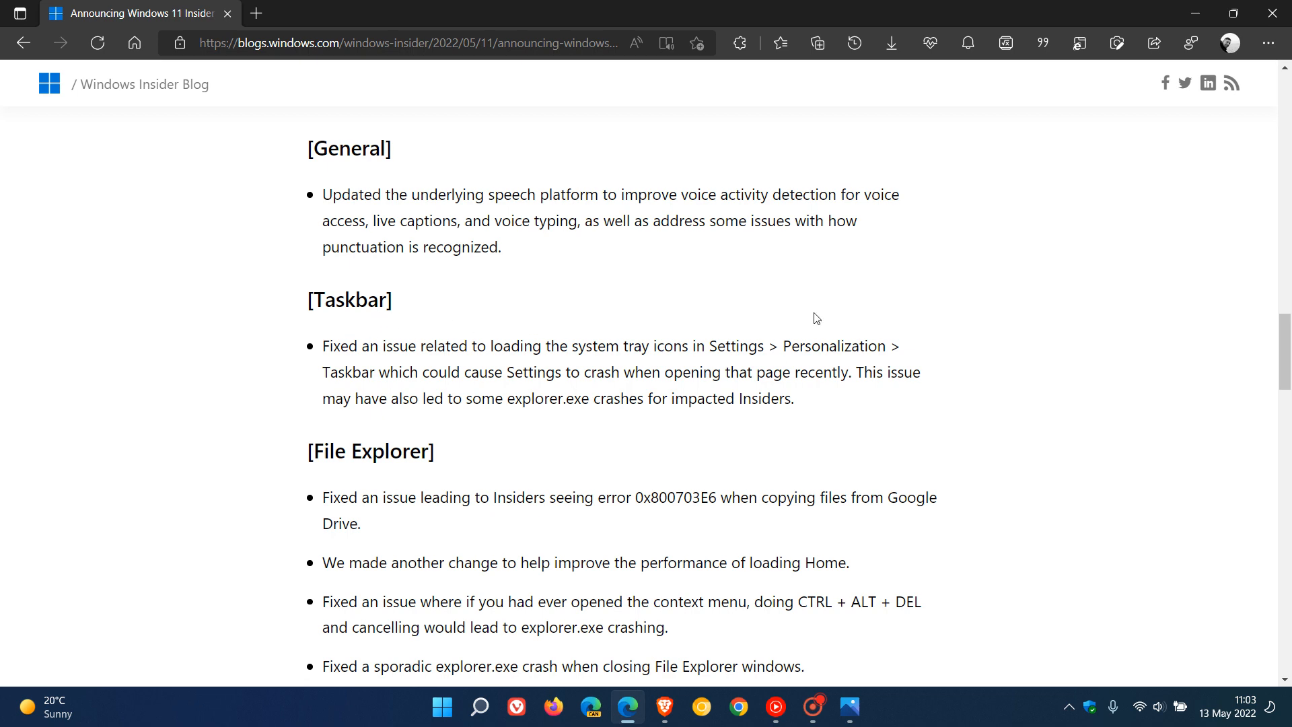
scroll("down", 3)
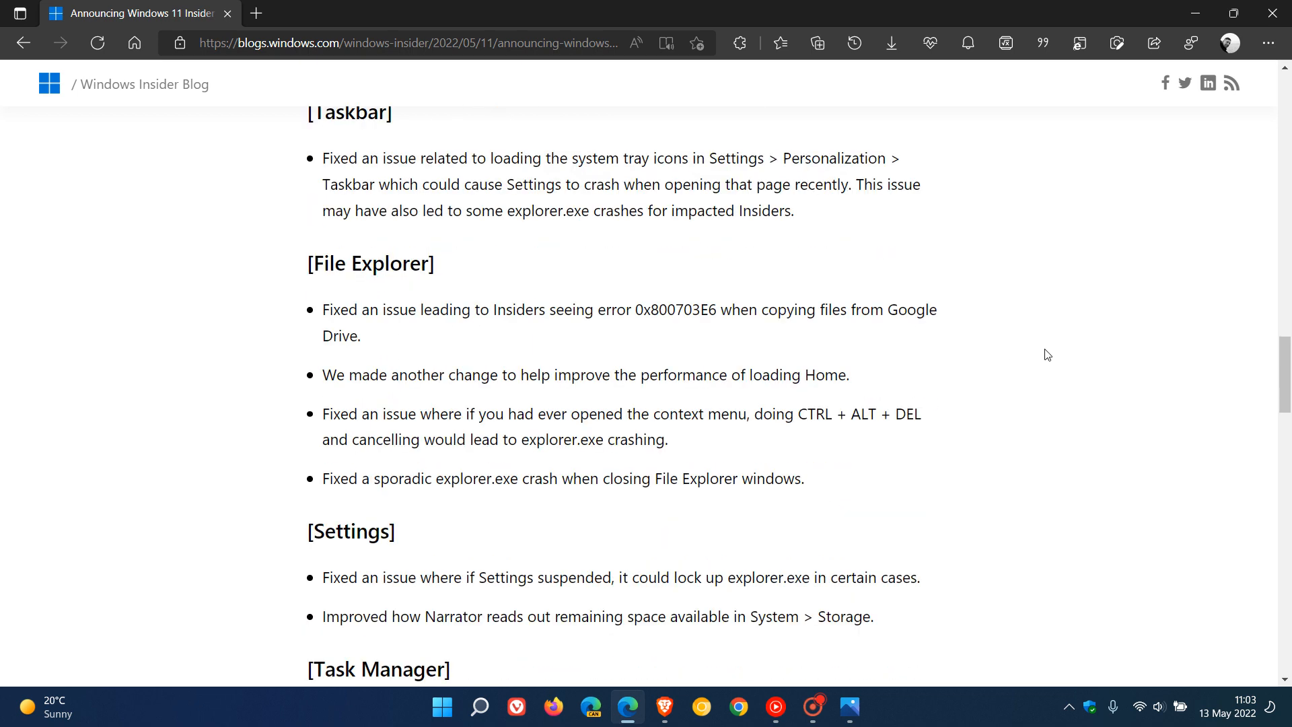
scroll("down", 3)
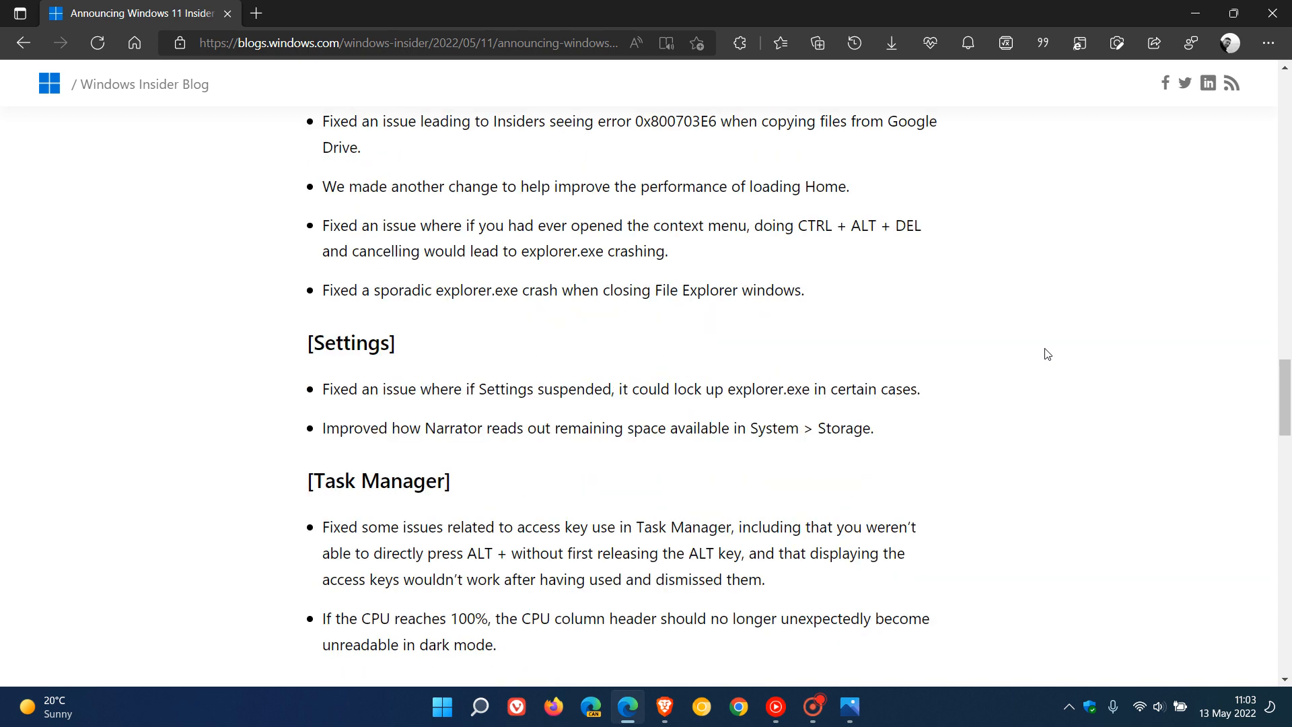
scroll("down", 3)
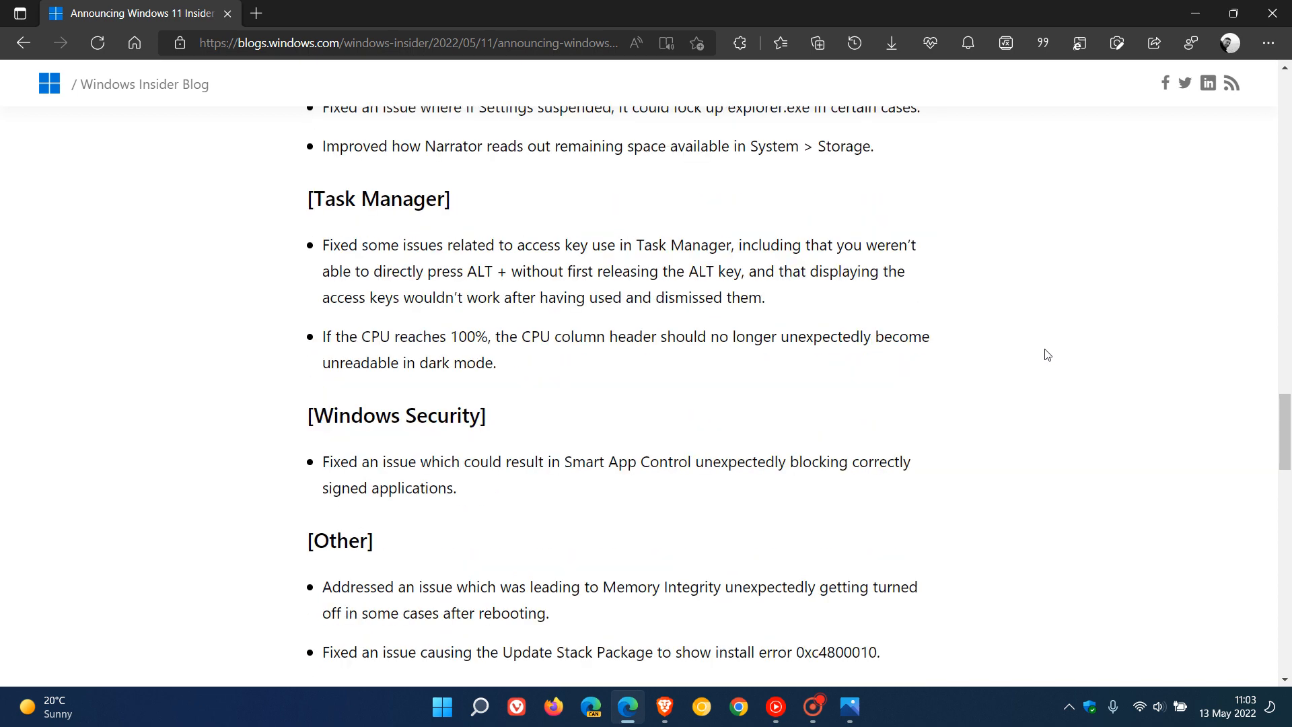
scroll("down", 3)
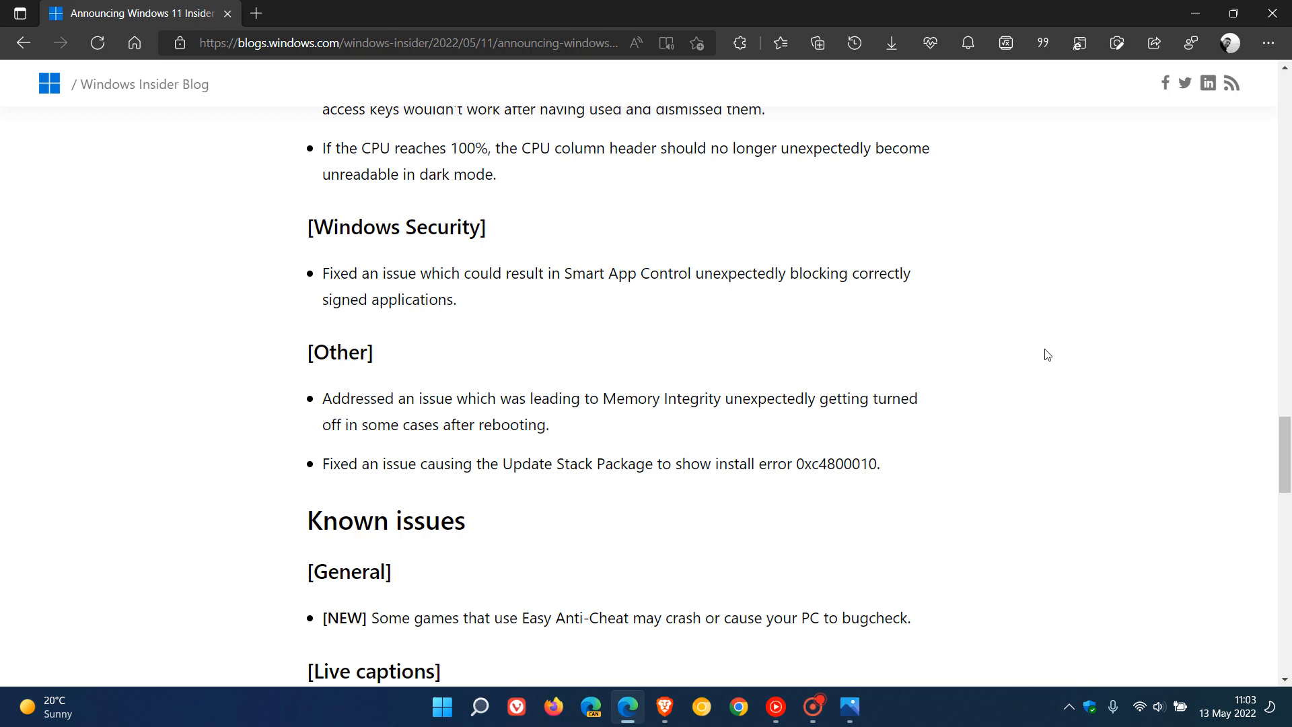
mouse_move(1050, 321)
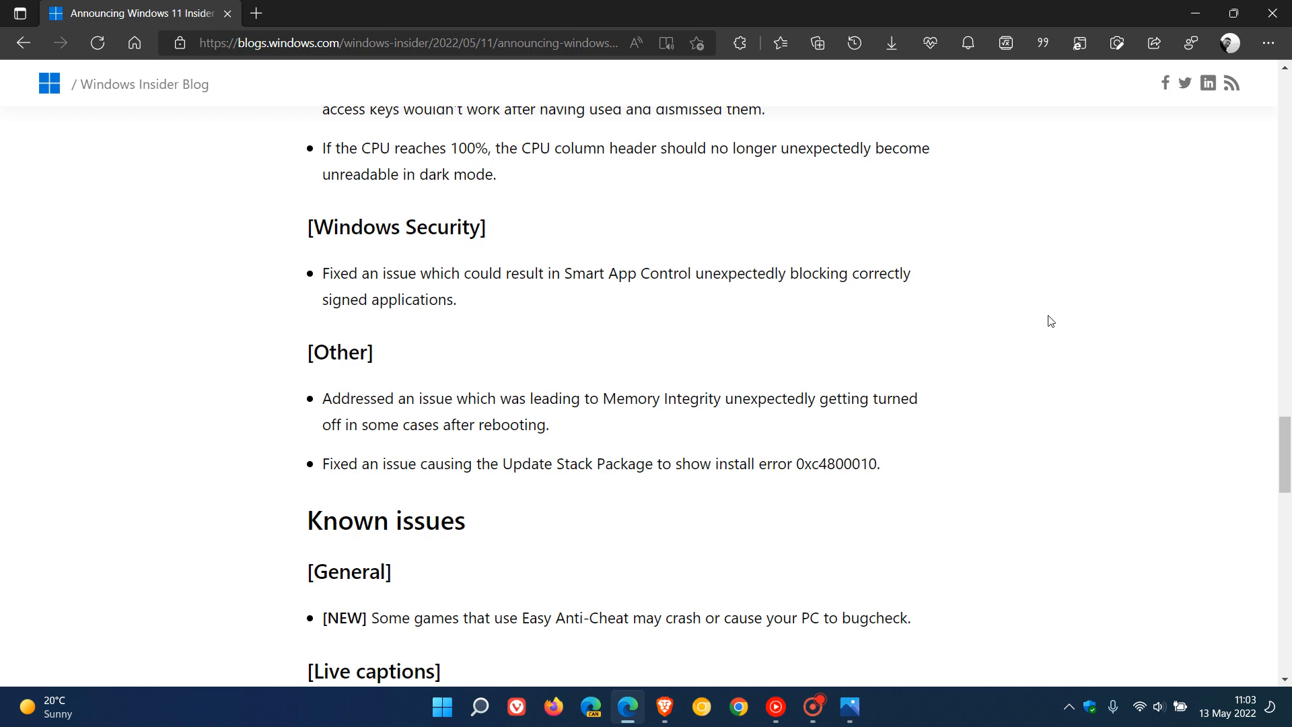
scroll("down", 3)
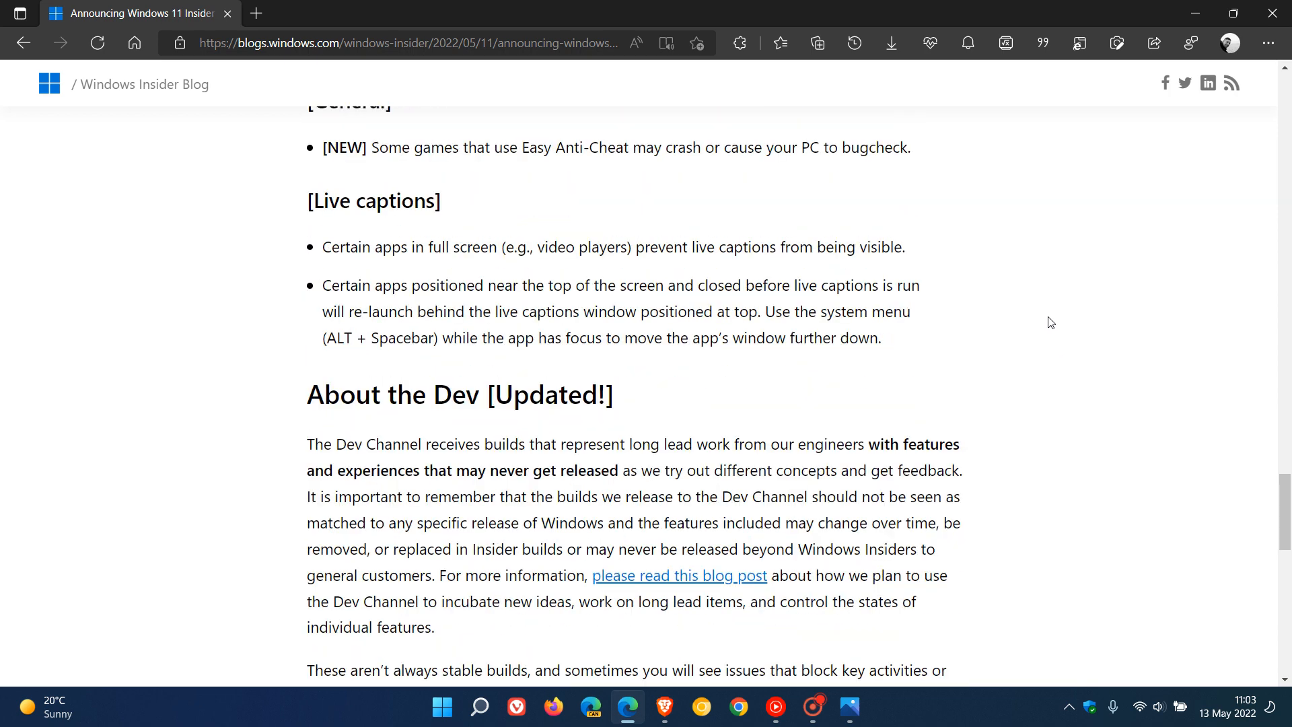
Bring the About the Dev section into view and clear the paragraph highlight
scroll("down", 3)
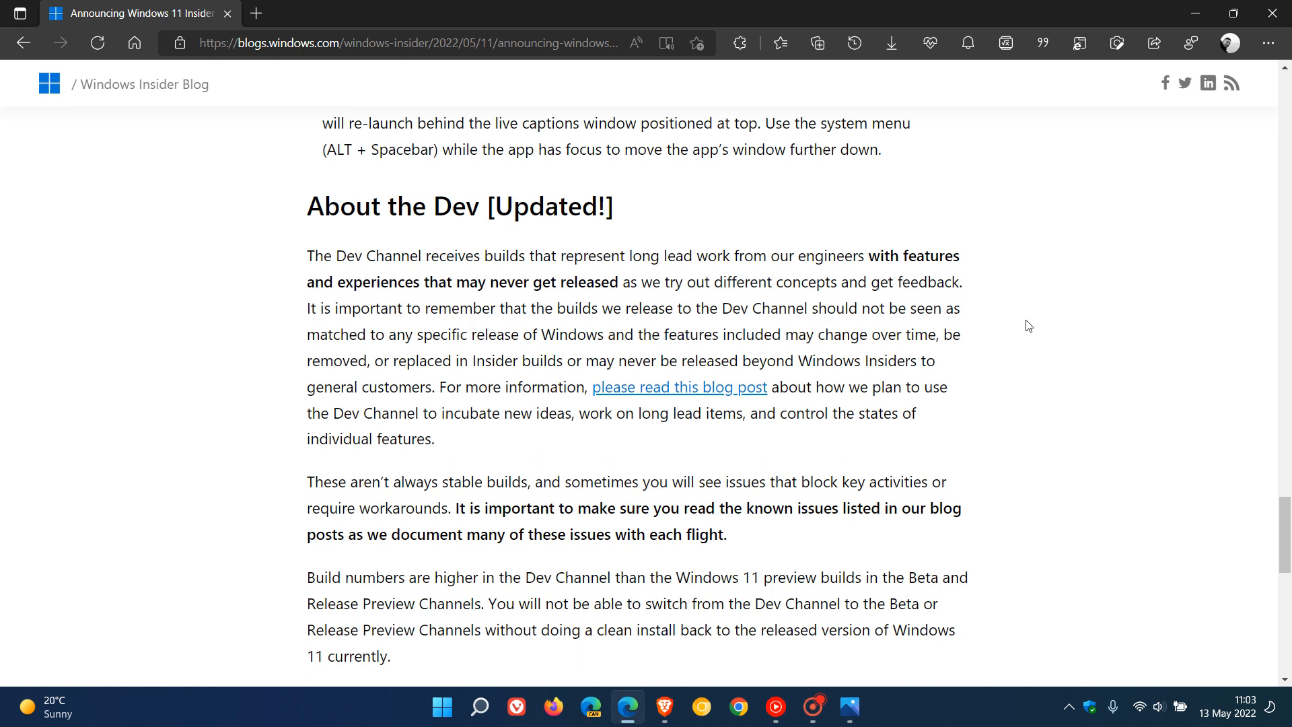
mouse_move(370, 272)
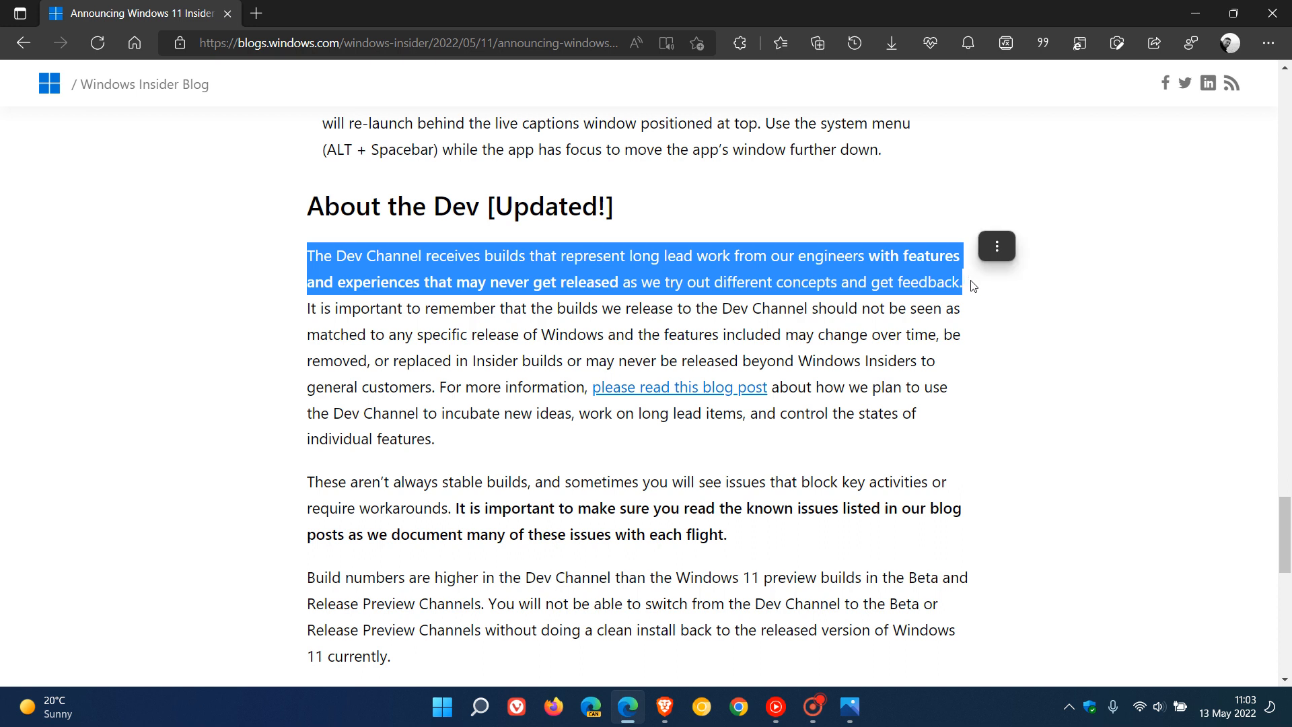
mouse_move(1104, 314)
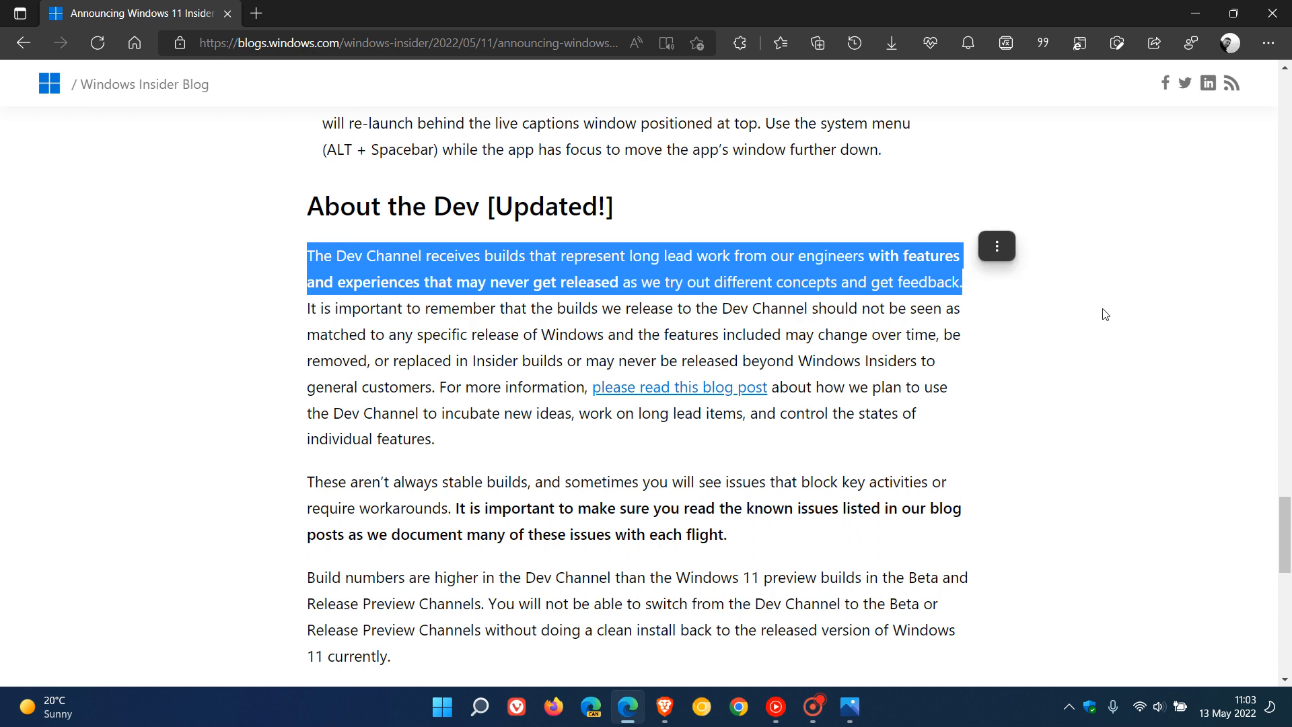
mouse_move(1099, 301)
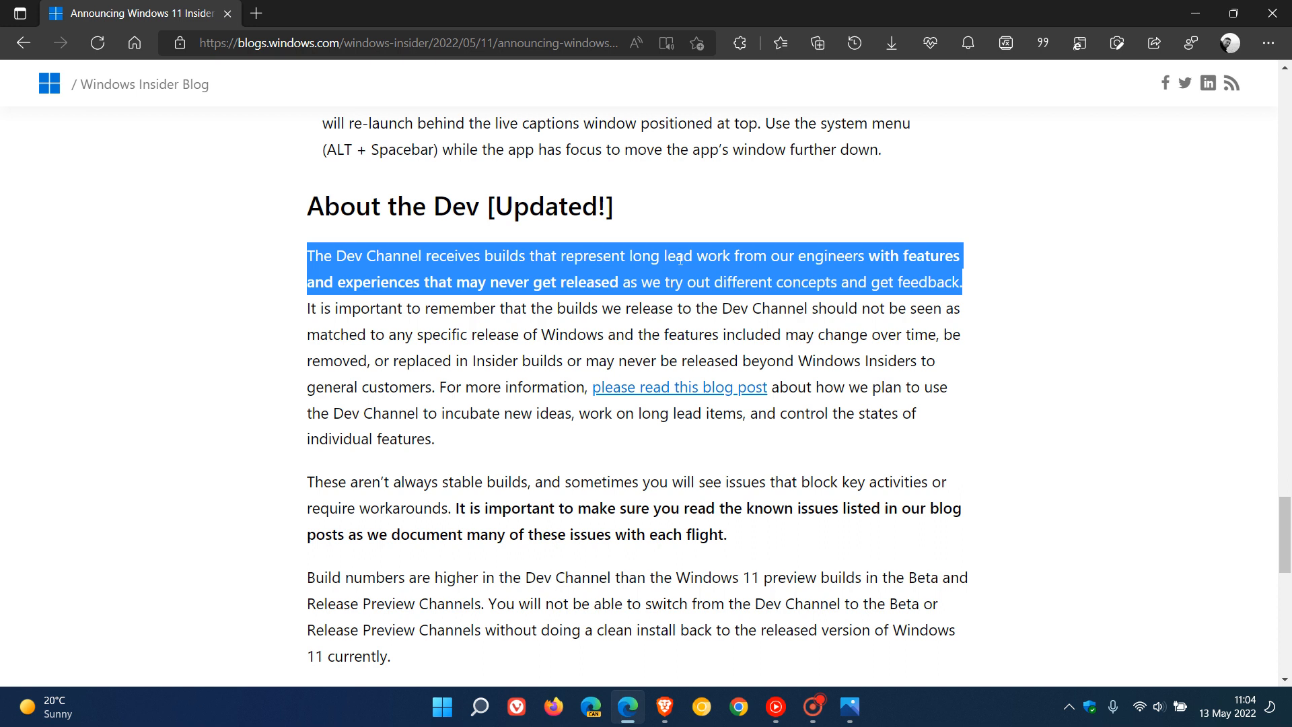
mouse_move(1055, 332)
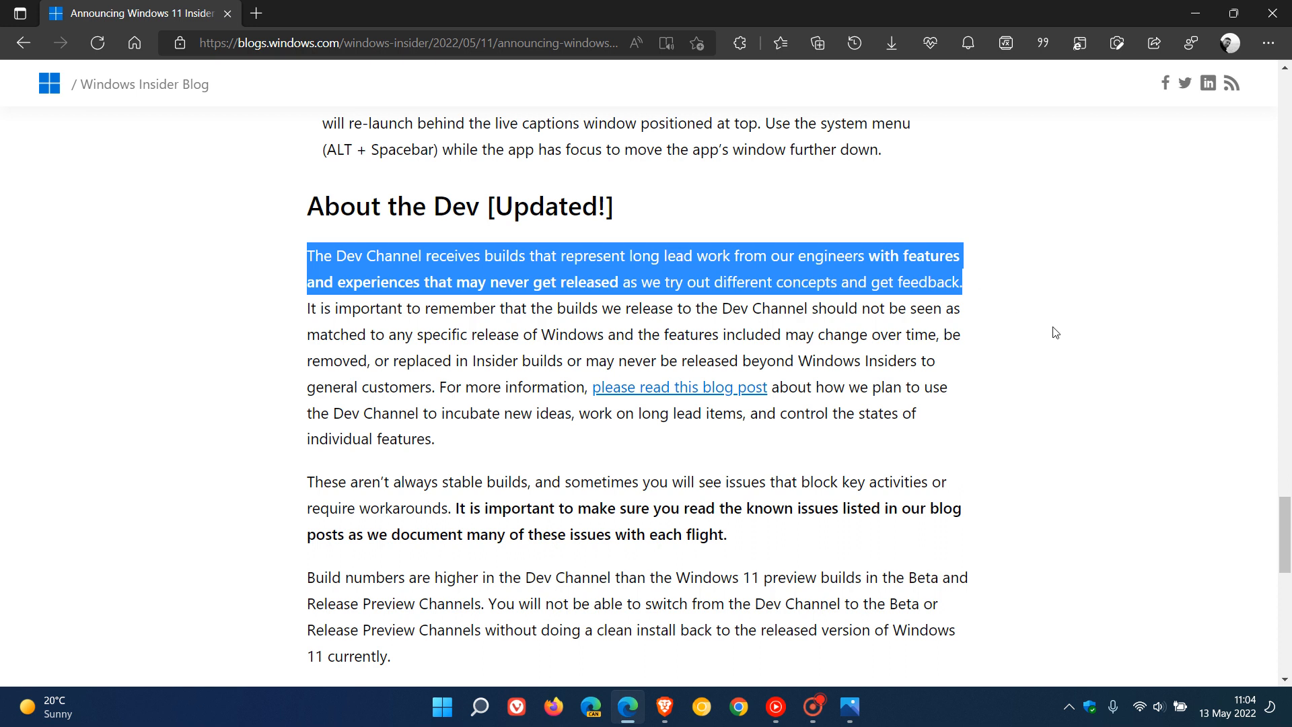
left_click(1140, 150)
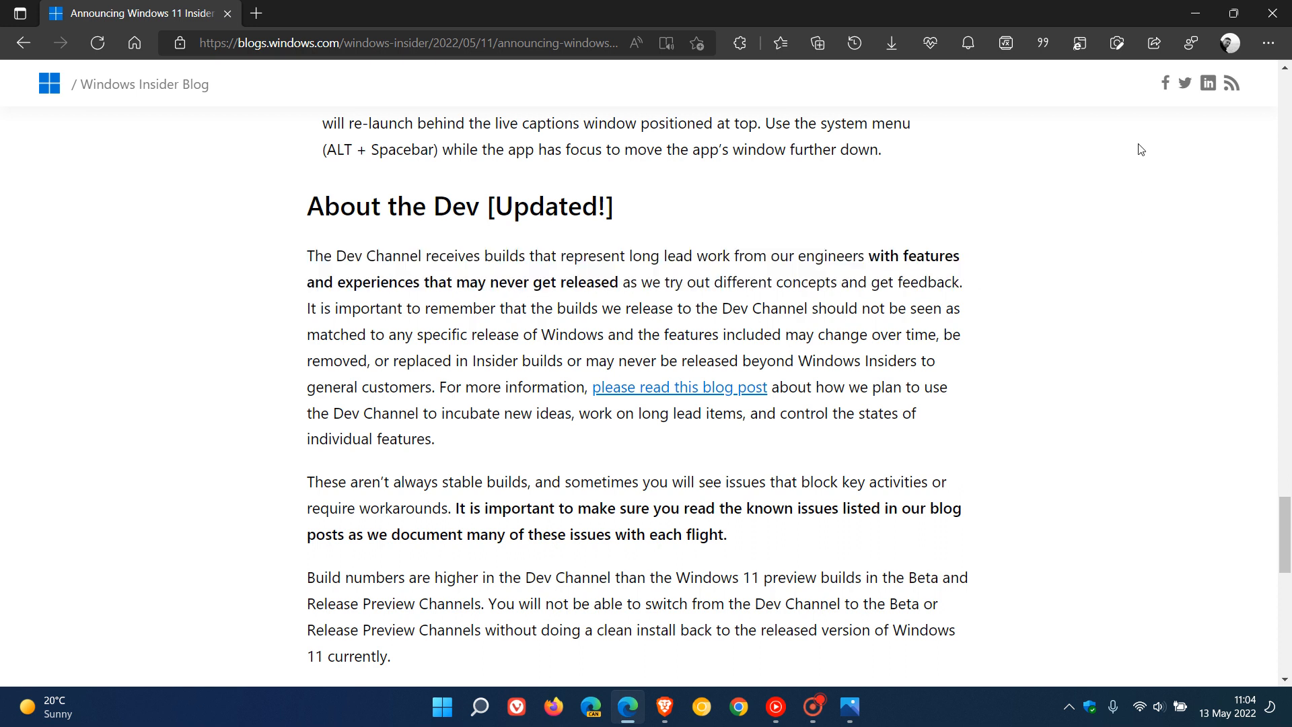
mouse_move(1192, 14)
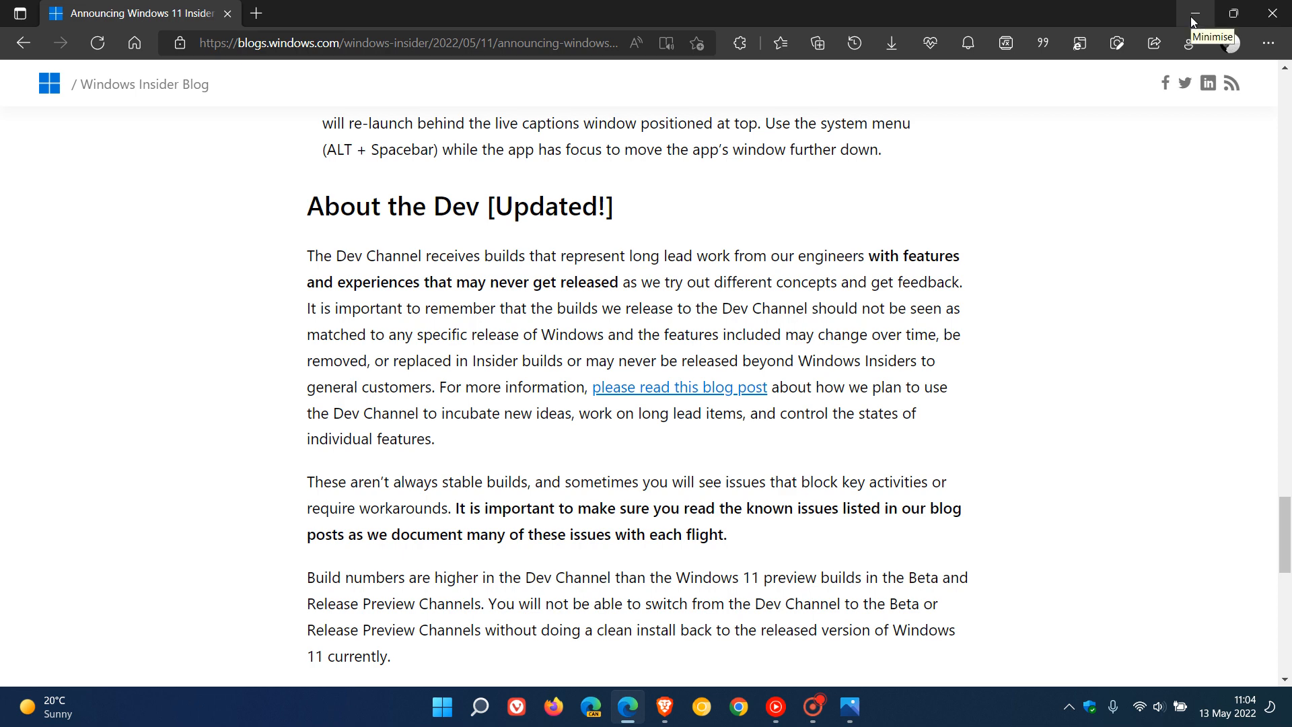
Minimise Edge to show the bare desktop
left_click(1190, 14)
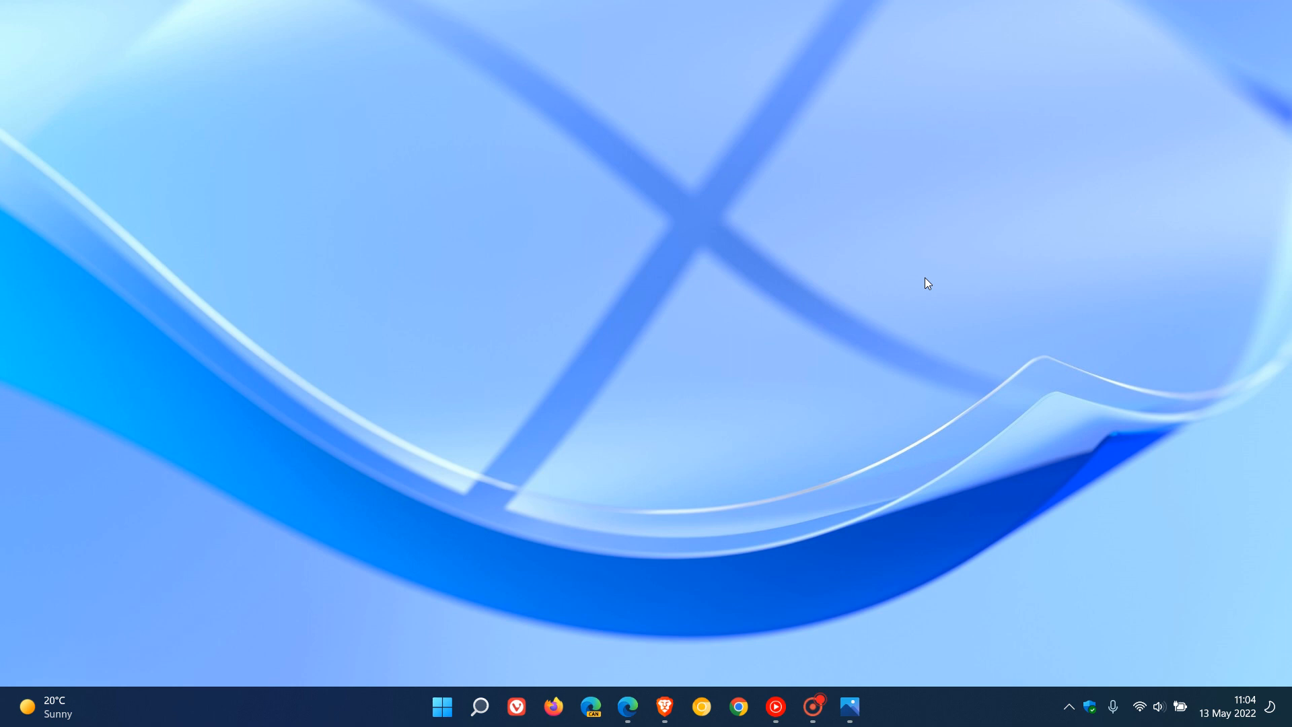
mouse_move(975, 257)
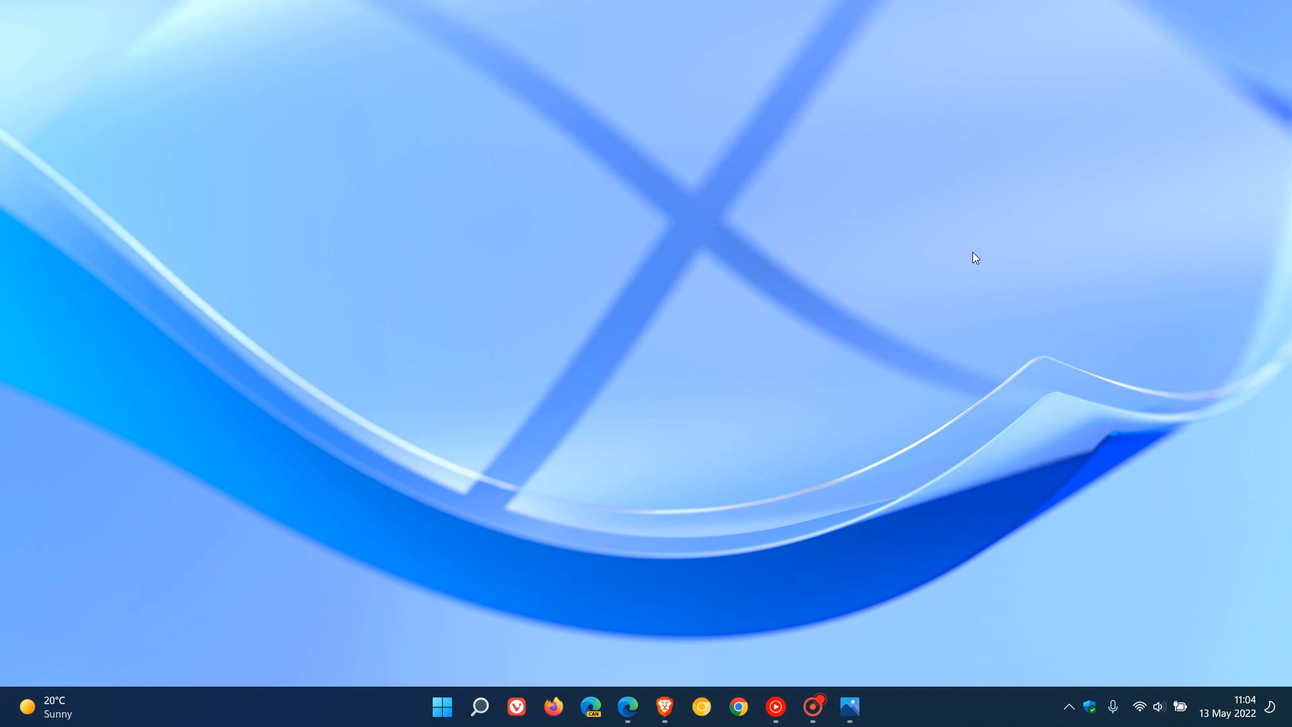
mouse_move(910, 146)
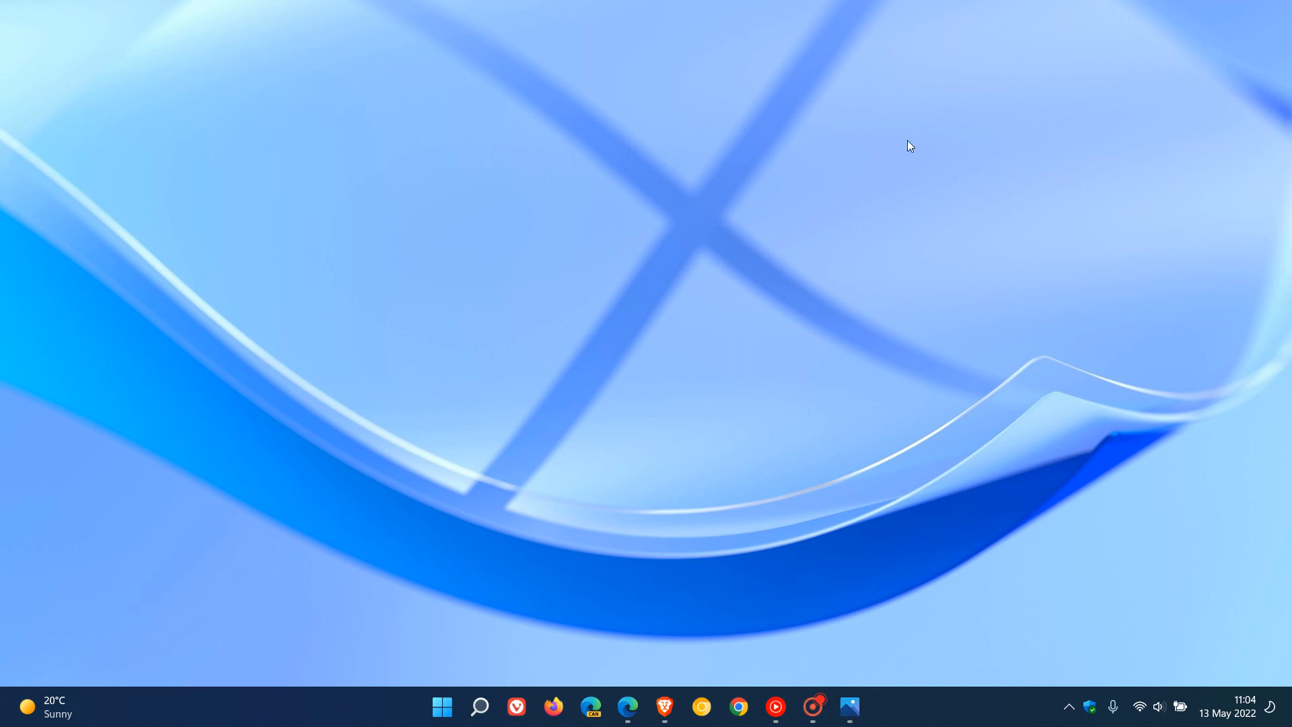
mouse_move(1010, 342)
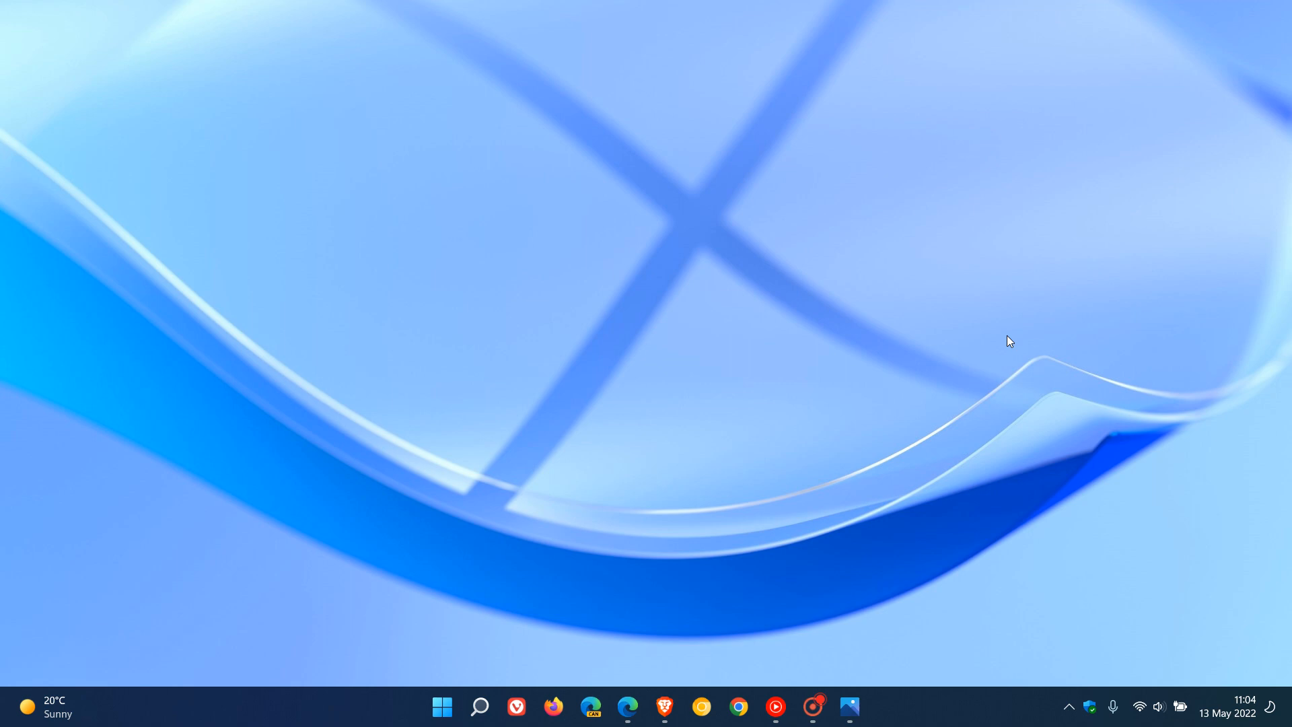